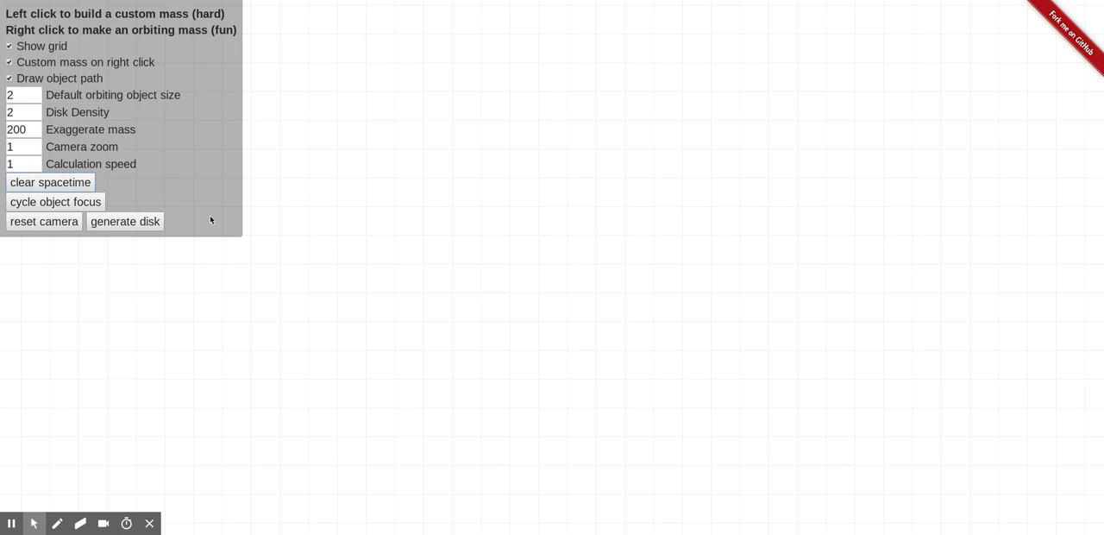
pyautogui.moveTo(300, 159)
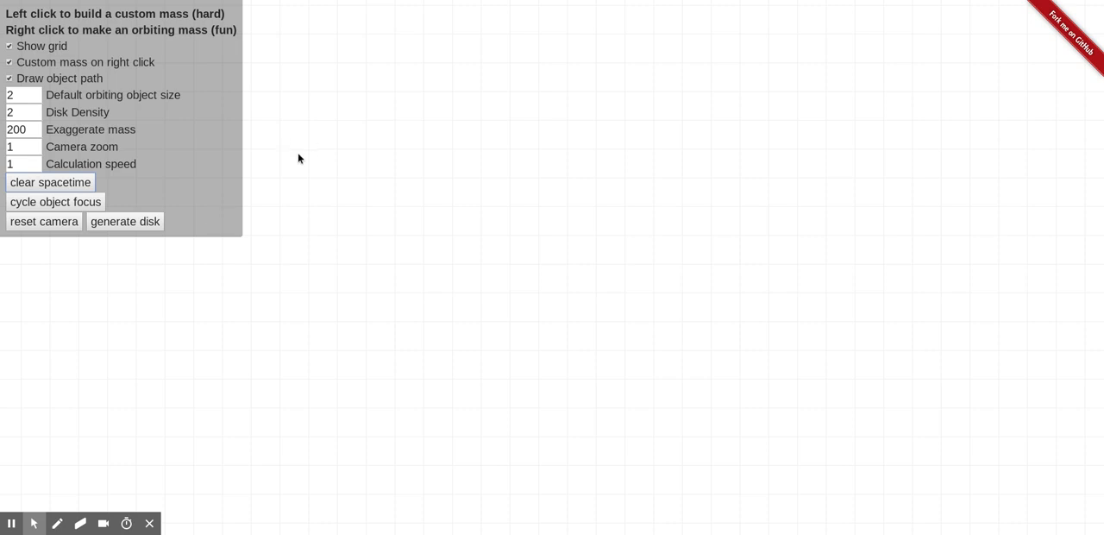
pyautogui.moveTo(241, 141)
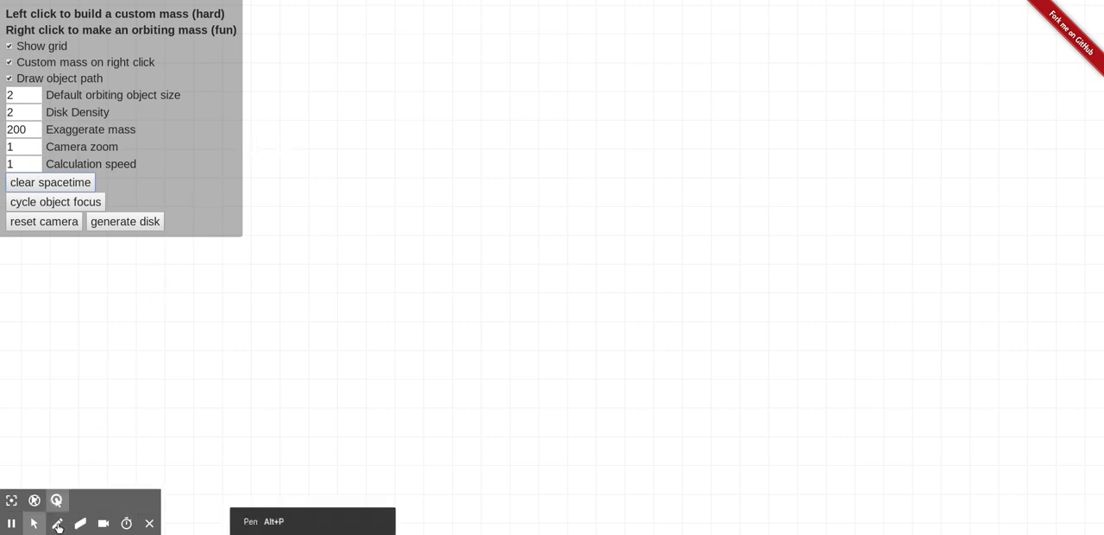
# Step: With the freehand pen, write F = in red at the top of the page
pyautogui.click(57, 524)
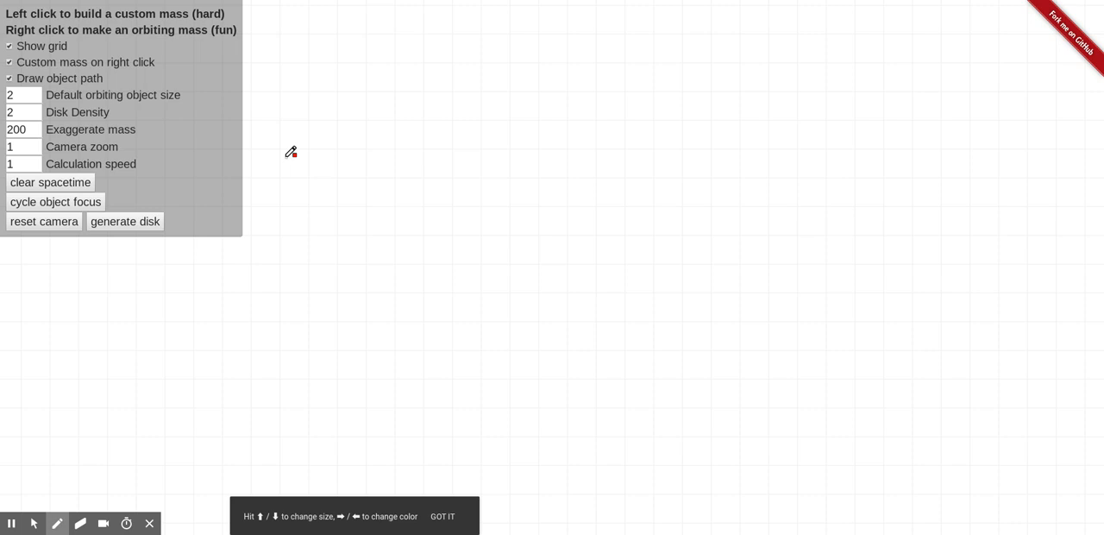
pyautogui.moveTo(269, 48)
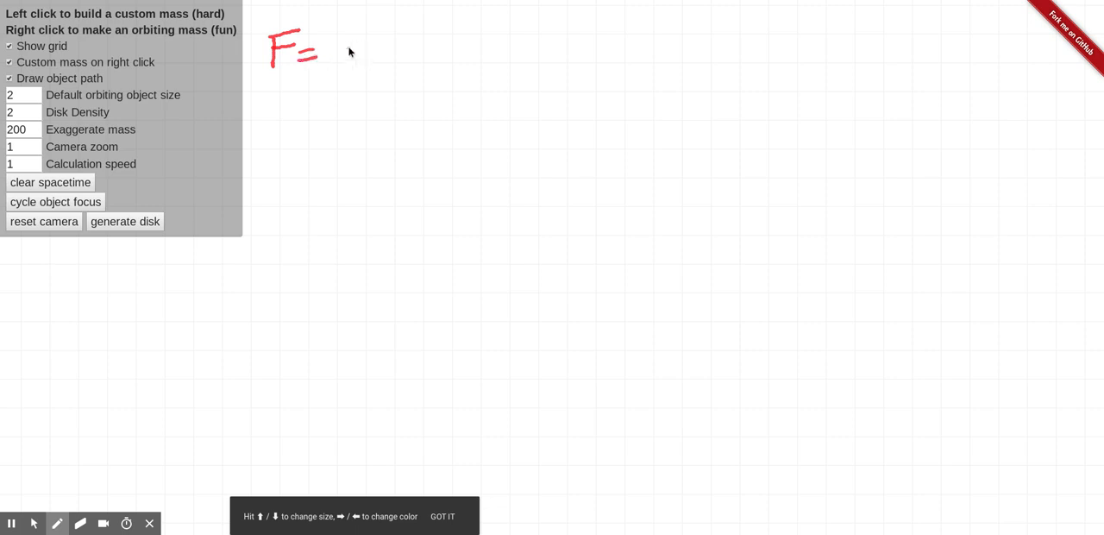
pyautogui.moveTo(331, 48); pyautogui.dragTo(397, 52)
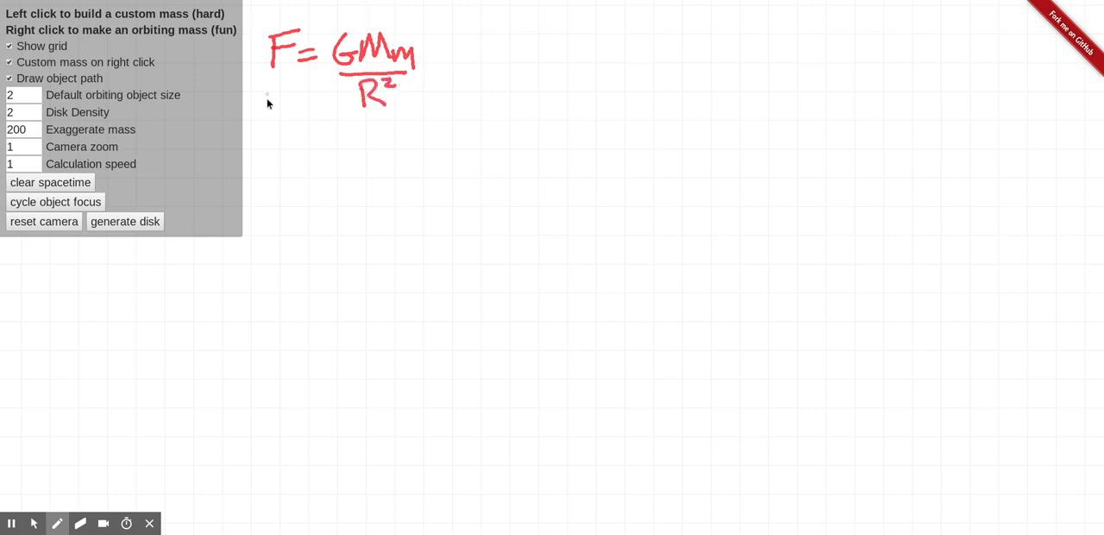
pyautogui.moveTo(319, 43)
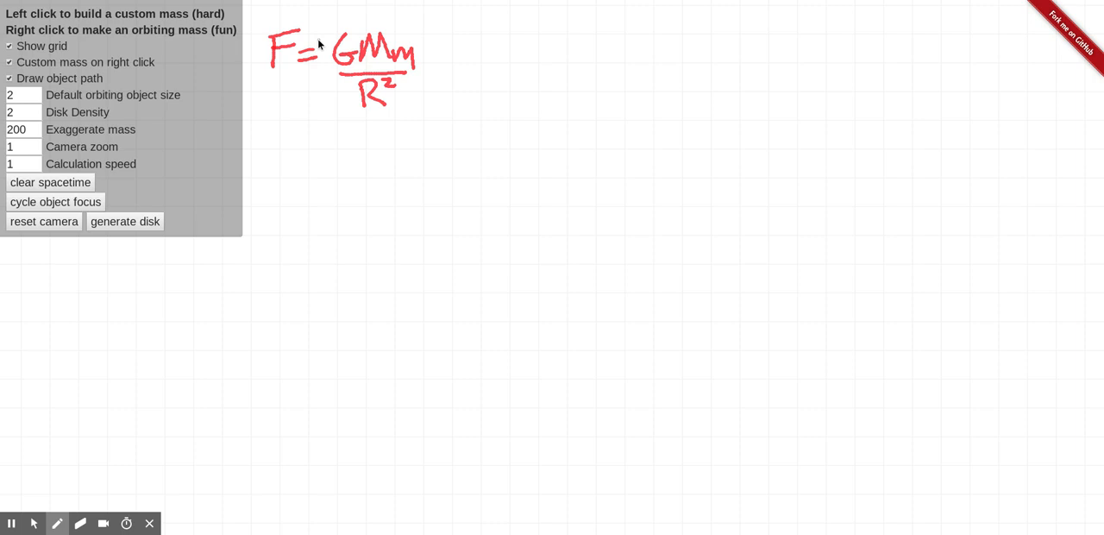
pyautogui.moveTo(321, 43)
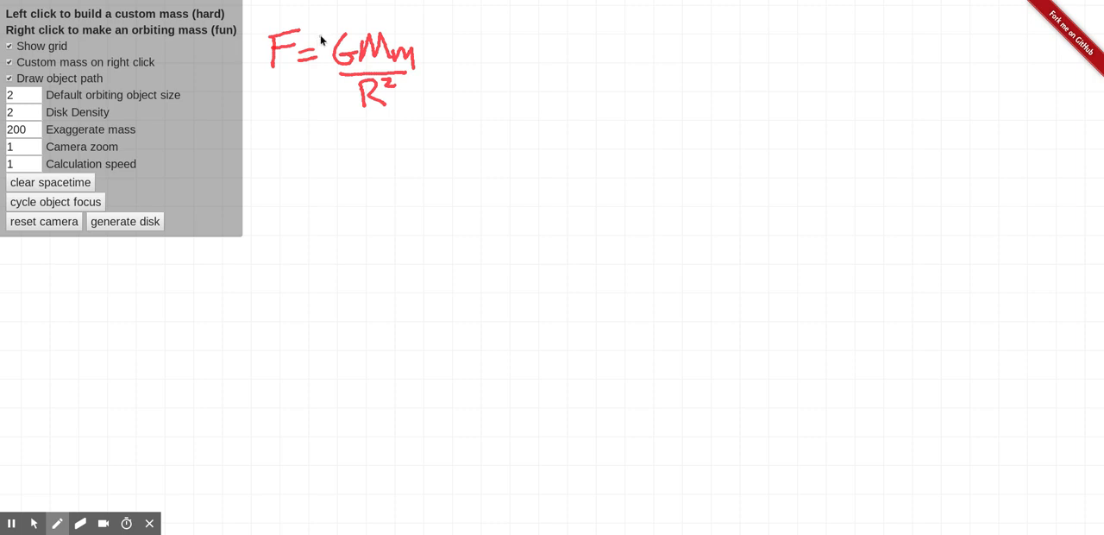
pyautogui.moveTo(325, 24)
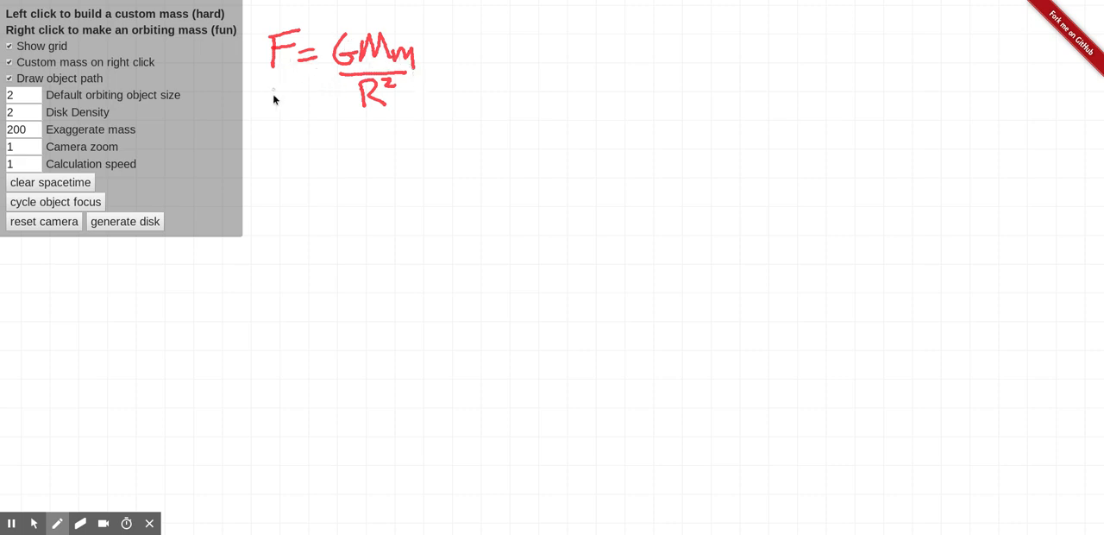
pyautogui.moveTo(433, 117)
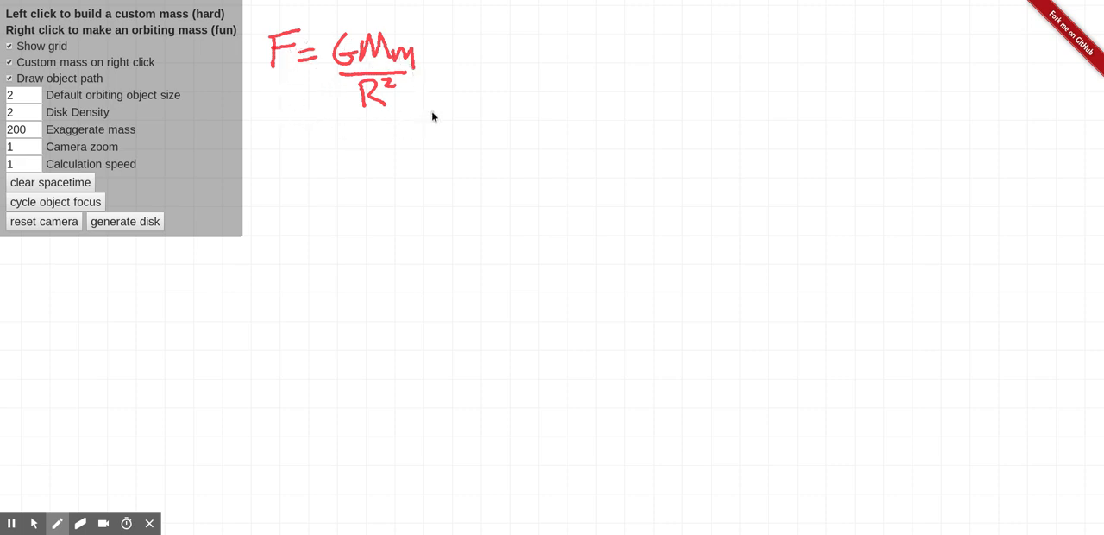
pyautogui.moveTo(422, 114)
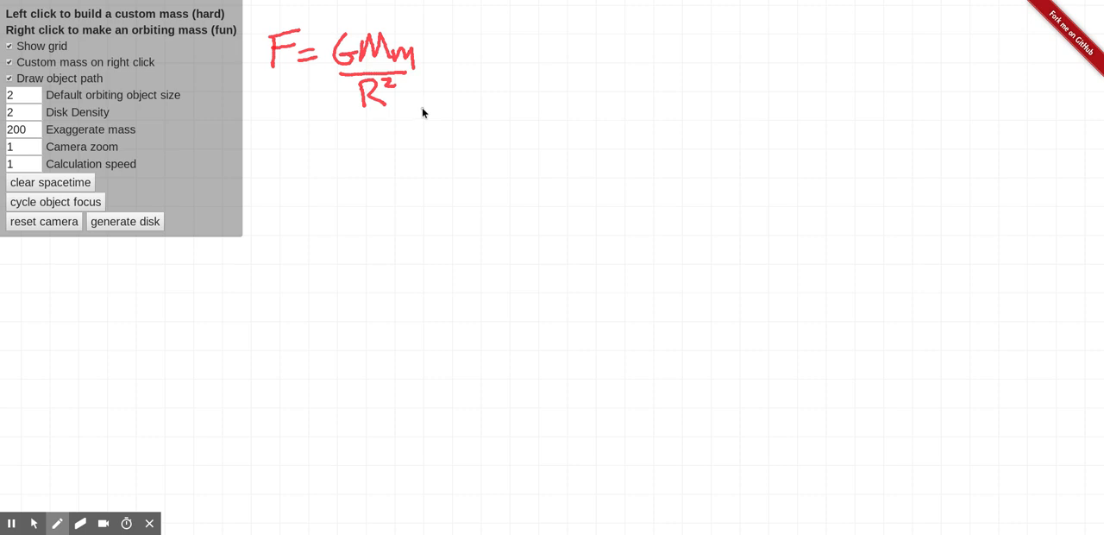
pyautogui.moveTo(434, 107)
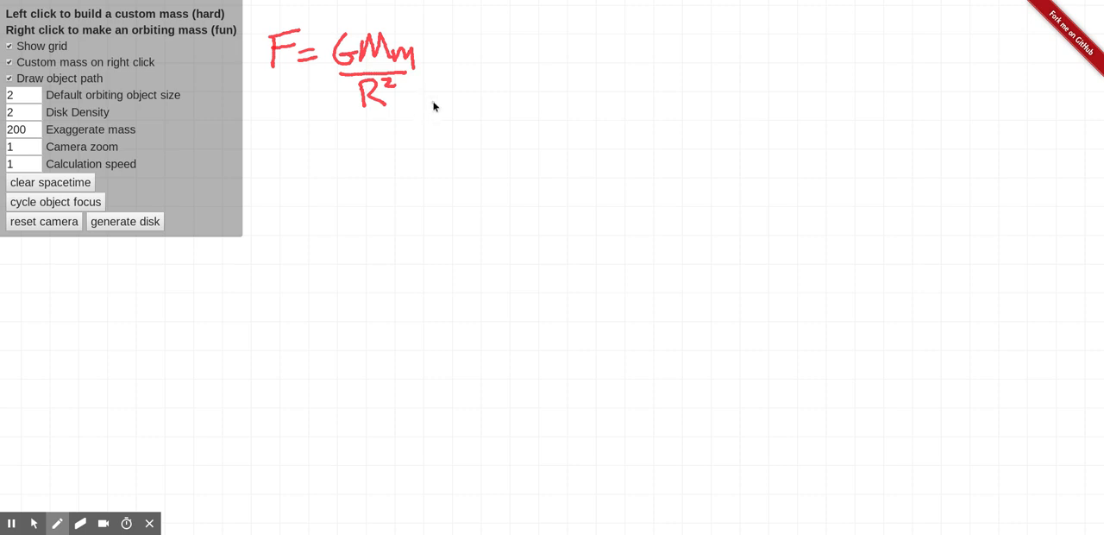
pyautogui.moveTo(446, 97)
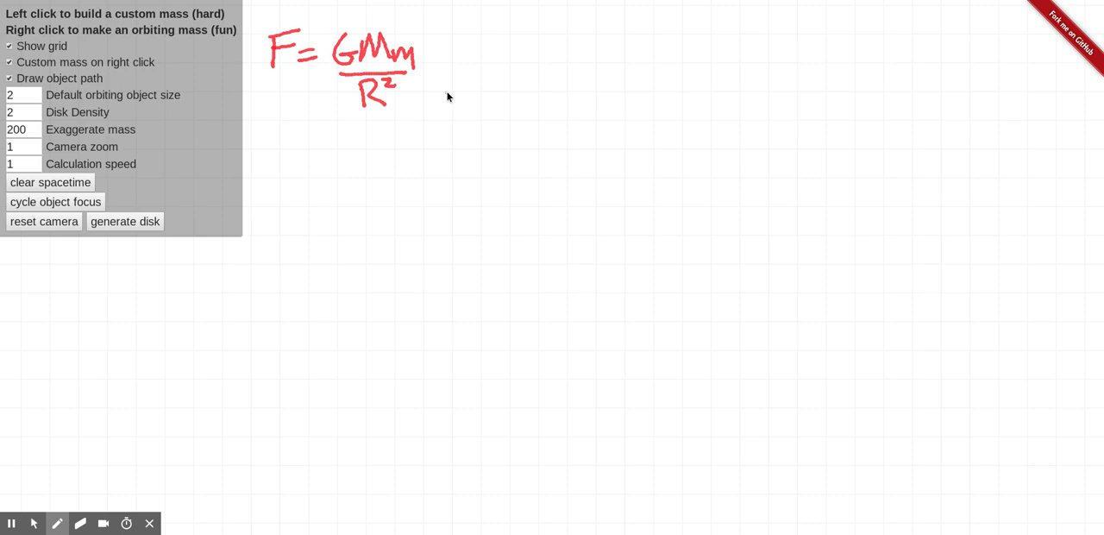
pyautogui.moveTo(448, 48)
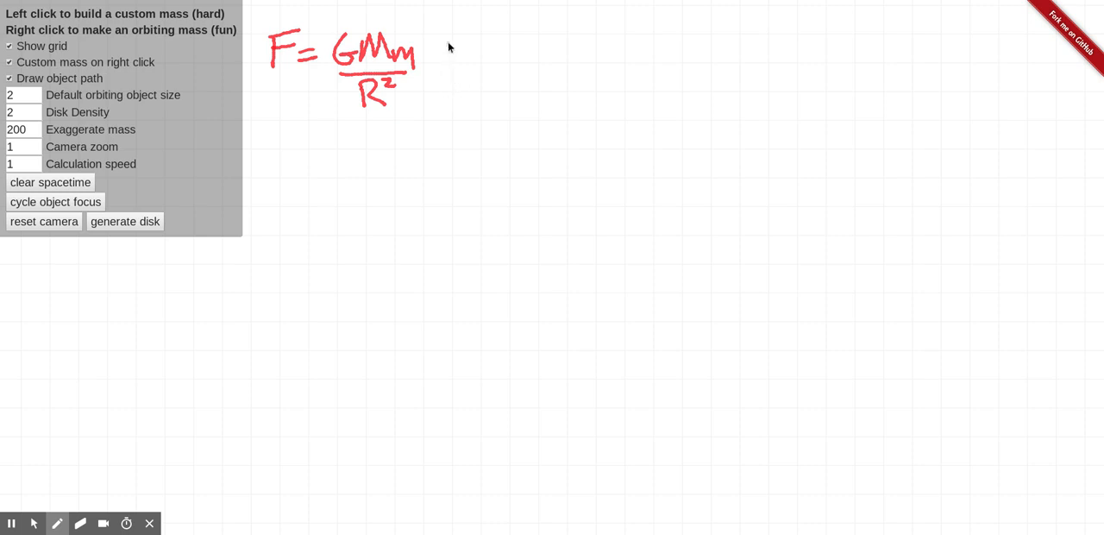
# Step: Sketch a flat box right of the formula with sides, a ball on top and a downward arrow
pyautogui.rightClick(452, 38)
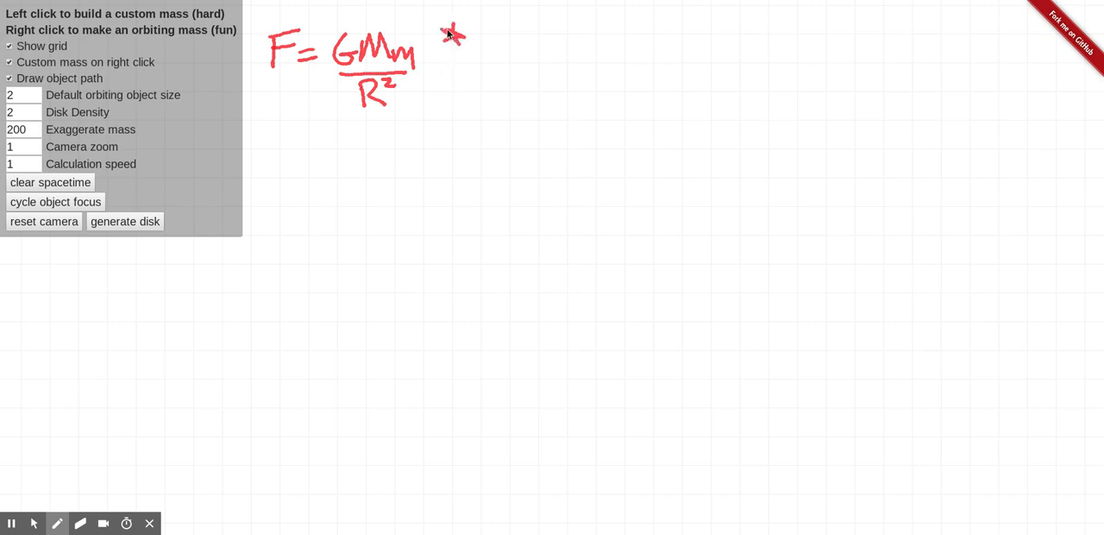
pyautogui.moveTo(642, 89)
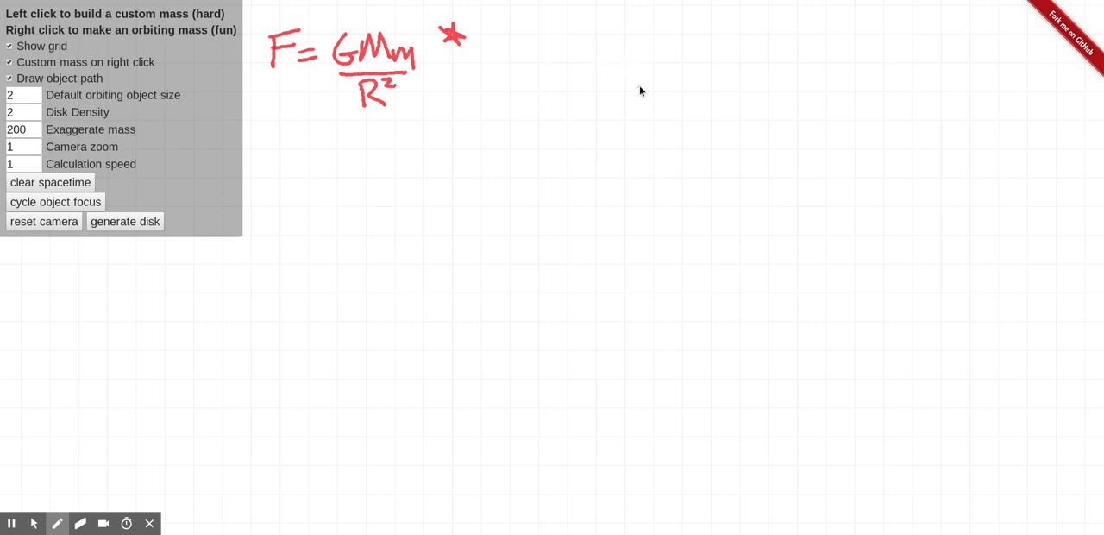
pyautogui.moveTo(635, 86); pyautogui.dragTo(721, 79)
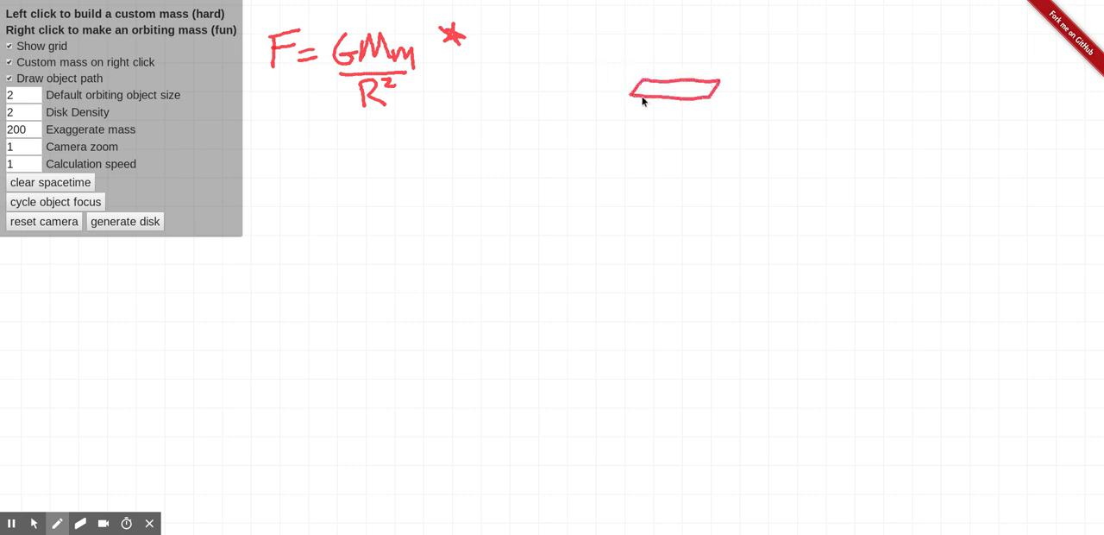
pyautogui.moveTo(662, 60)
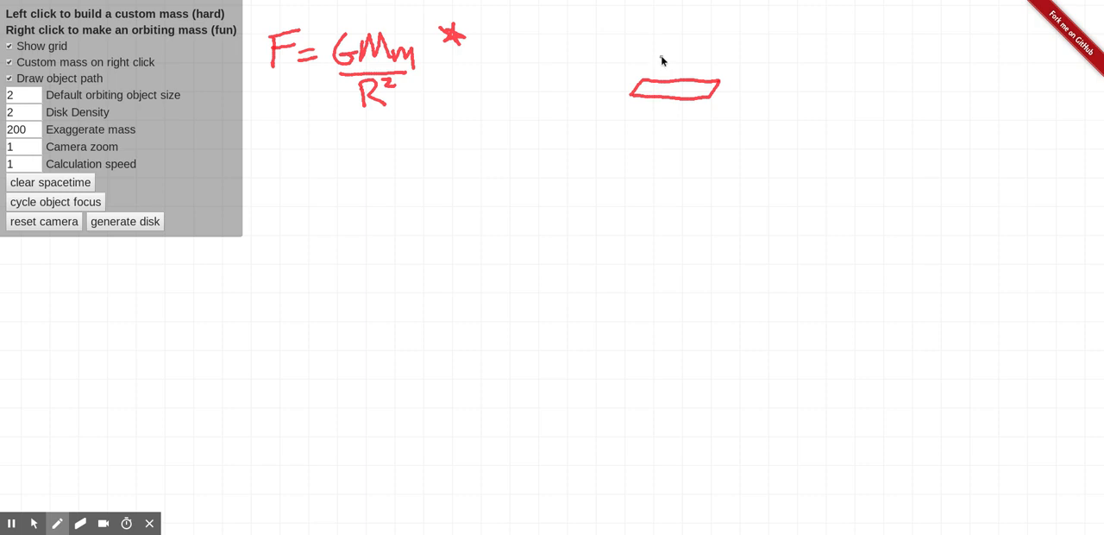
pyautogui.moveTo(690, 55); pyautogui.dragTo(664, 78)
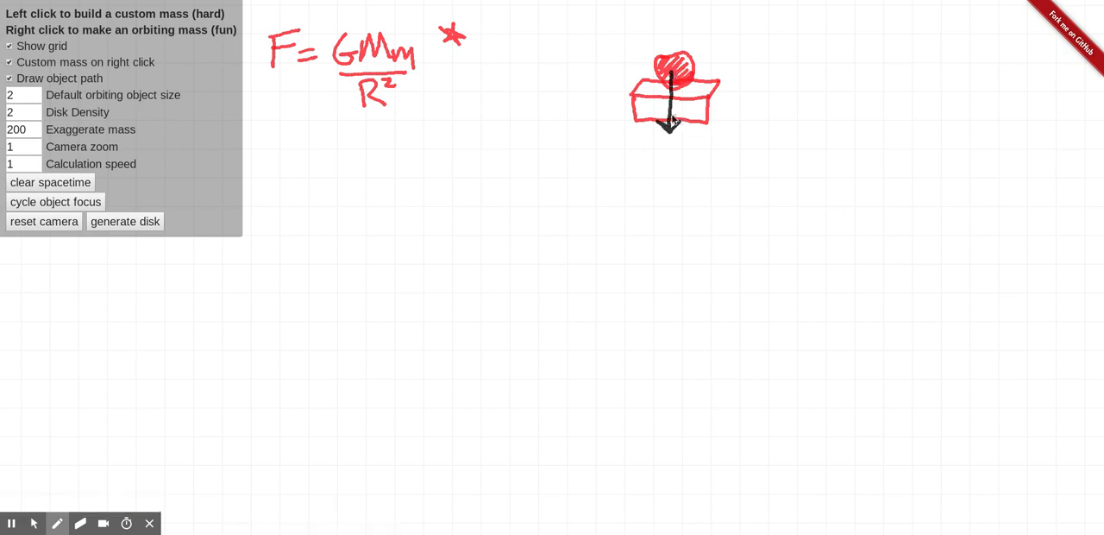
pyautogui.moveTo(341, 65)
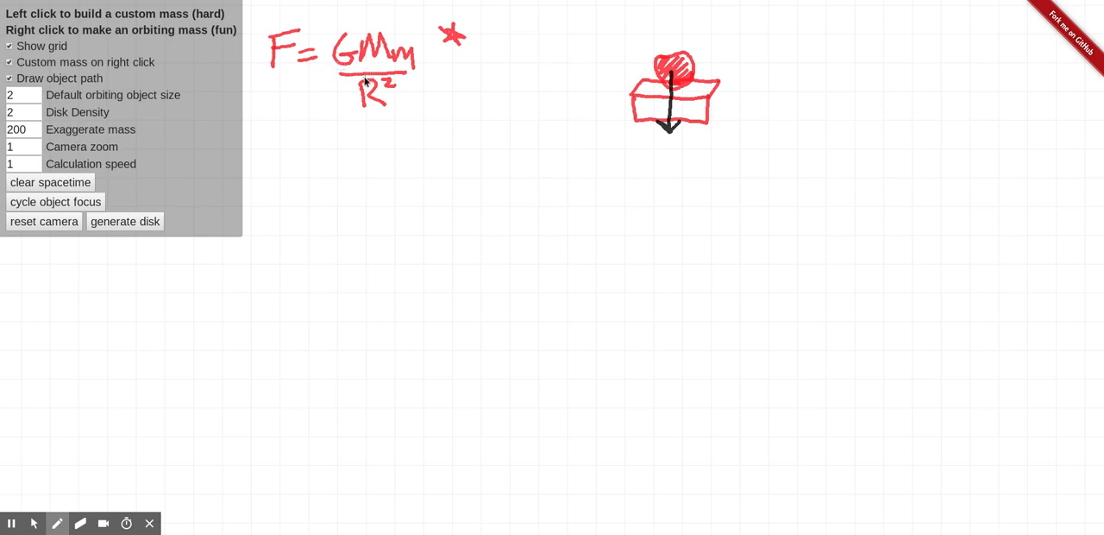
pyautogui.moveTo(720, 62)
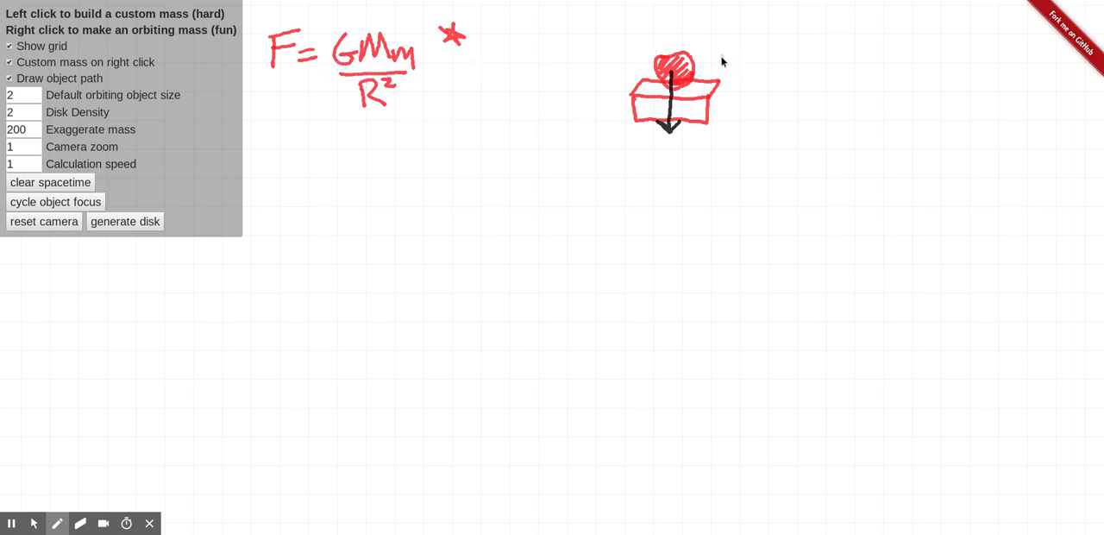
pyautogui.moveTo(728, 57)
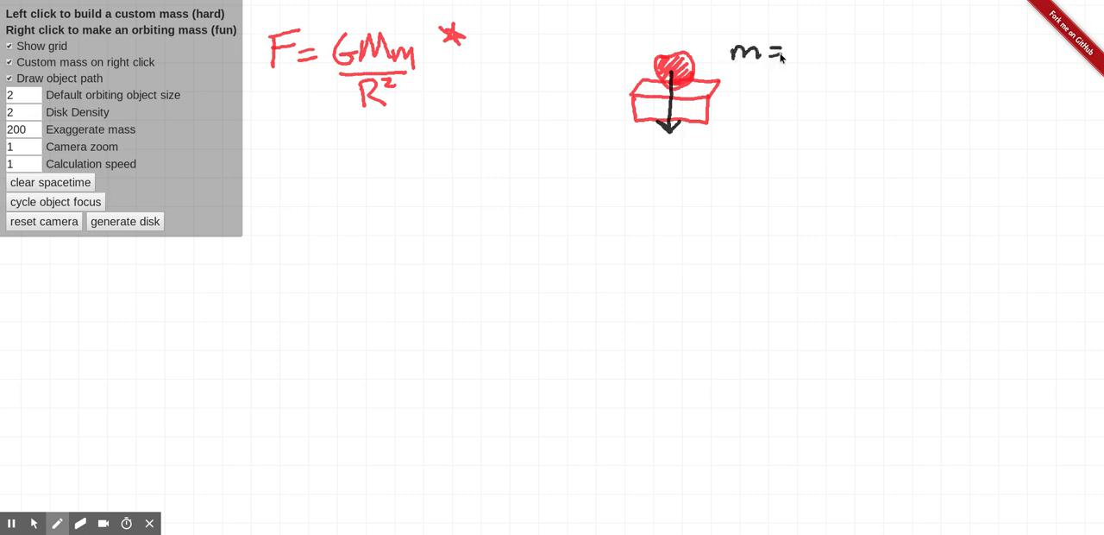
# Step: Write the 1 of m = 1 kg beside the sketched ball
pyautogui.write('1')
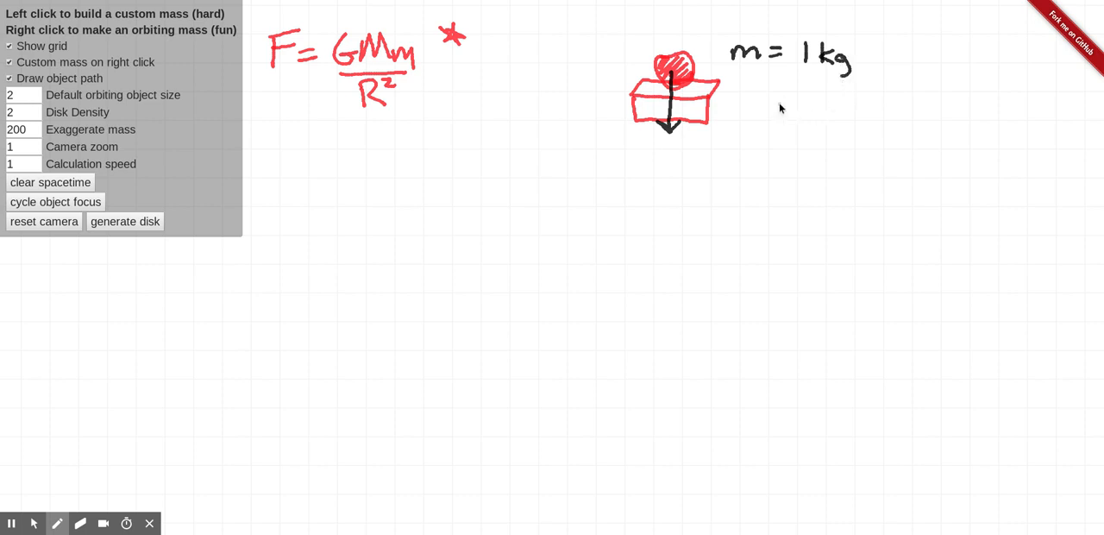
pyautogui.moveTo(759, 65)
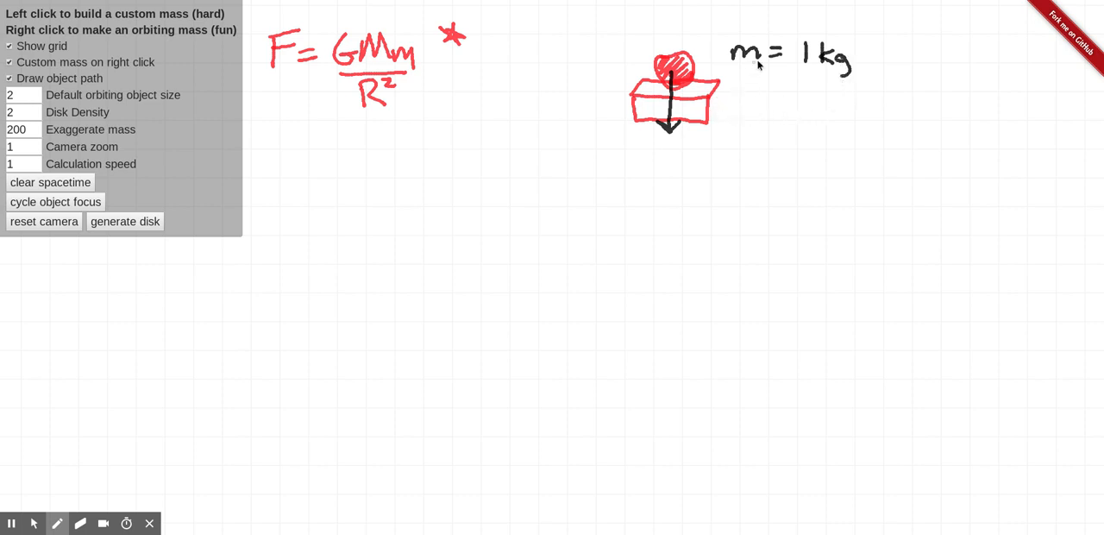
pyautogui.moveTo(735, 96)
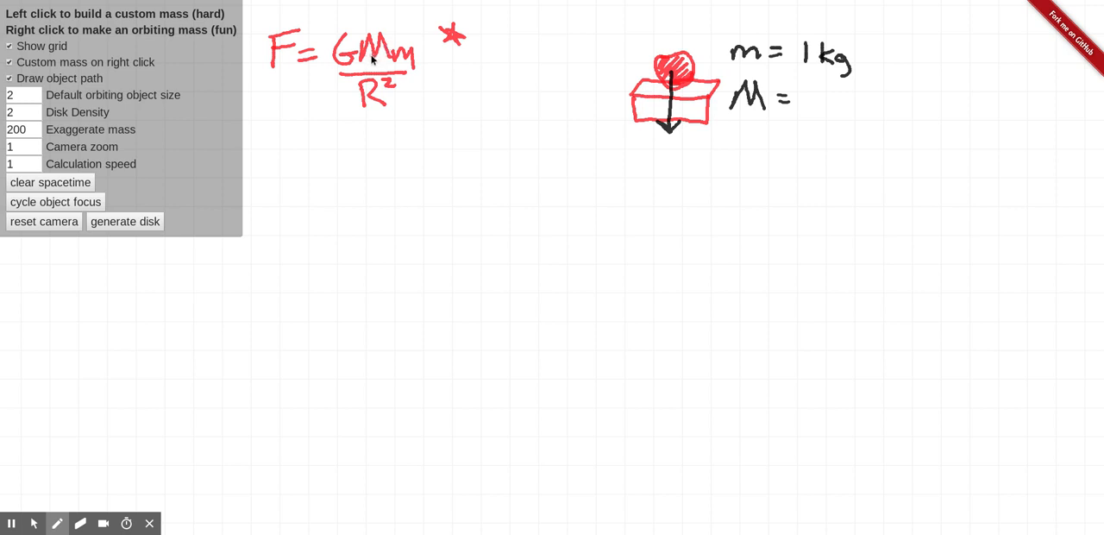
pyautogui.moveTo(348, 62)
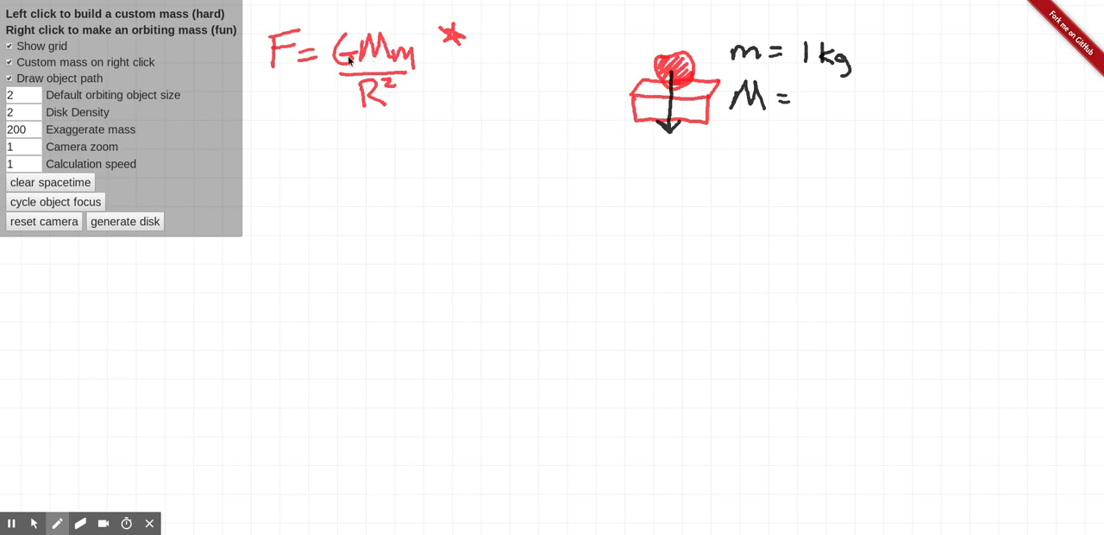
pyautogui.moveTo(290, 38)
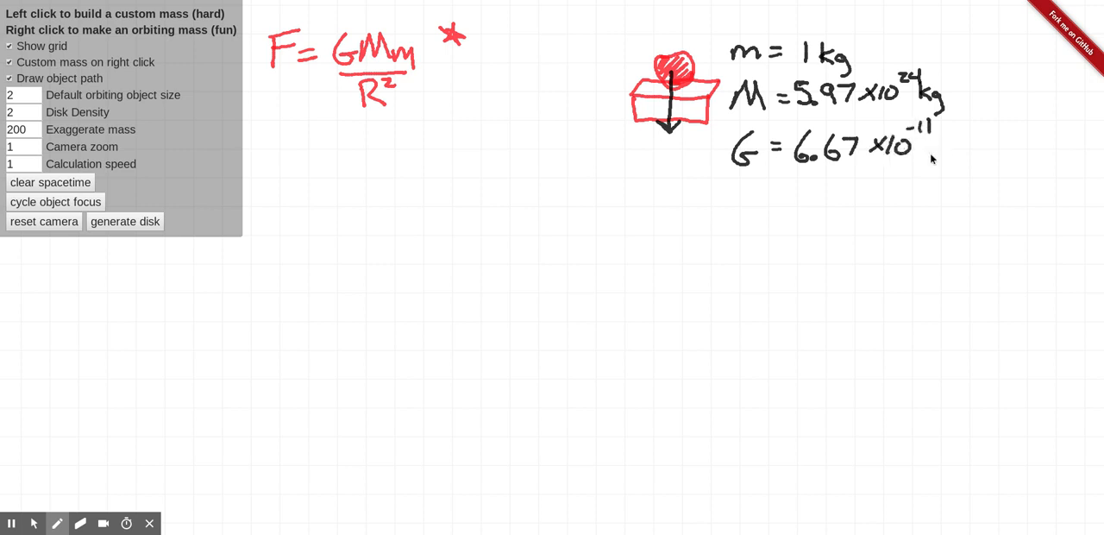
pyautogui.moveTo(709, 188)
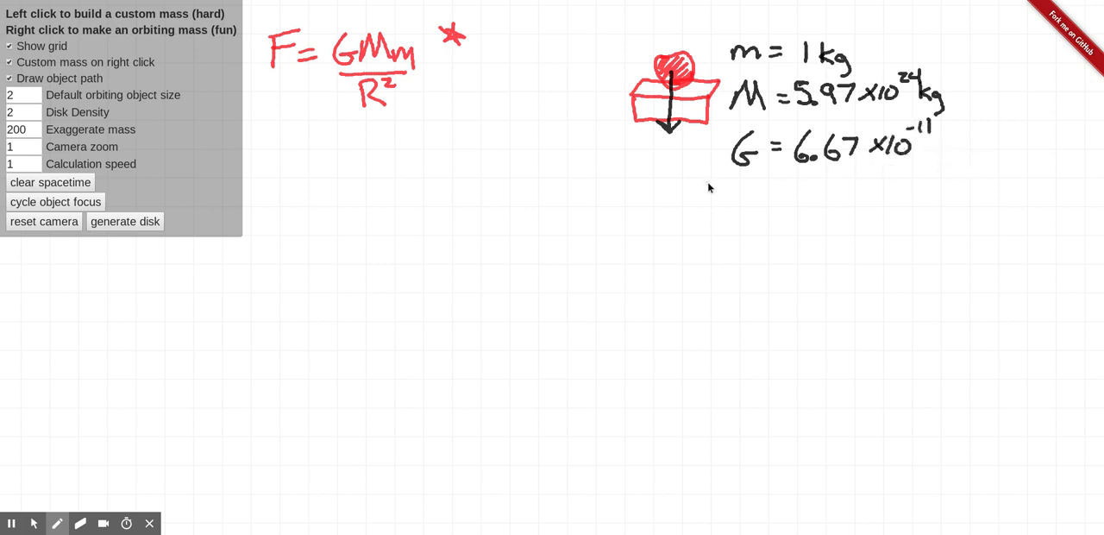
pyautogui.moveTo(731, 193)
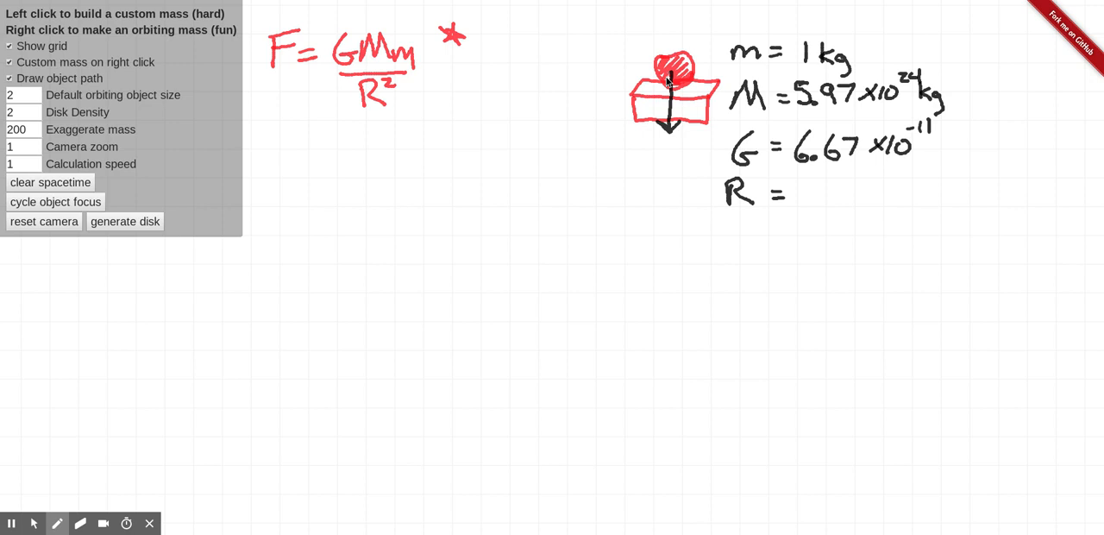
pyautogui.moveTo(656, 214)
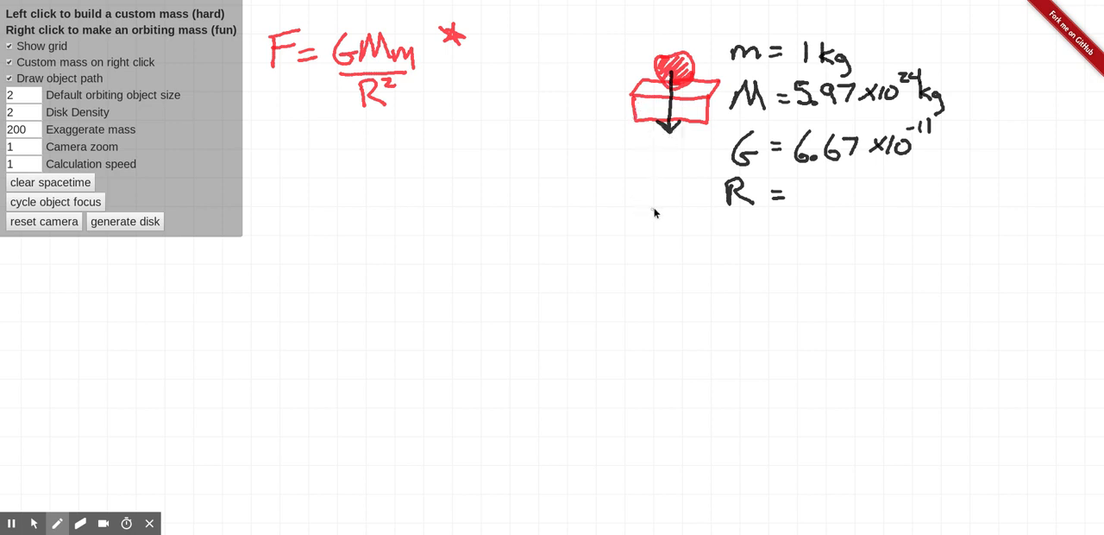
pyautogui.moveTo(666, 181)
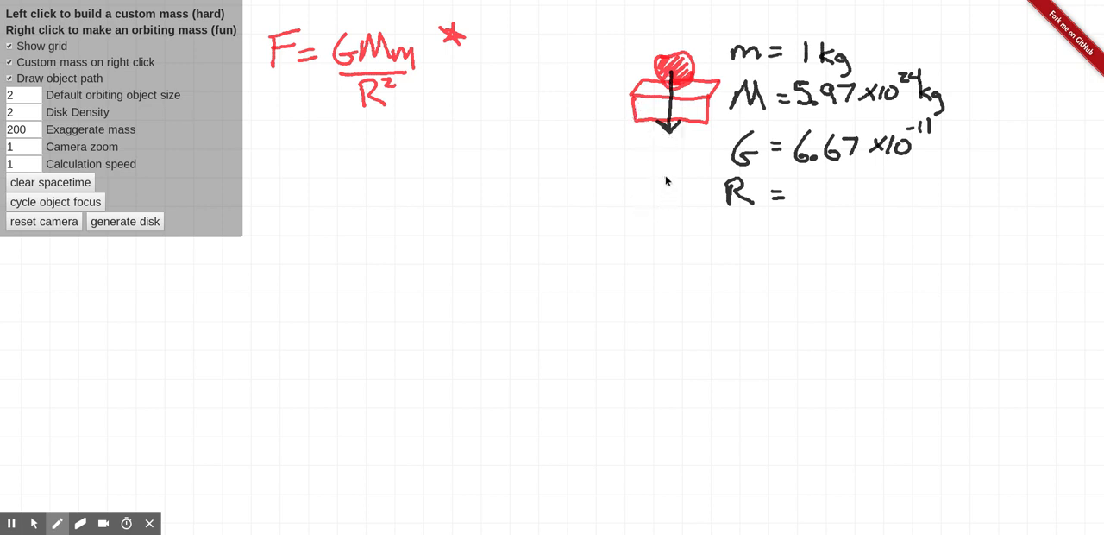
pyautogui.moveTo(659, 171)
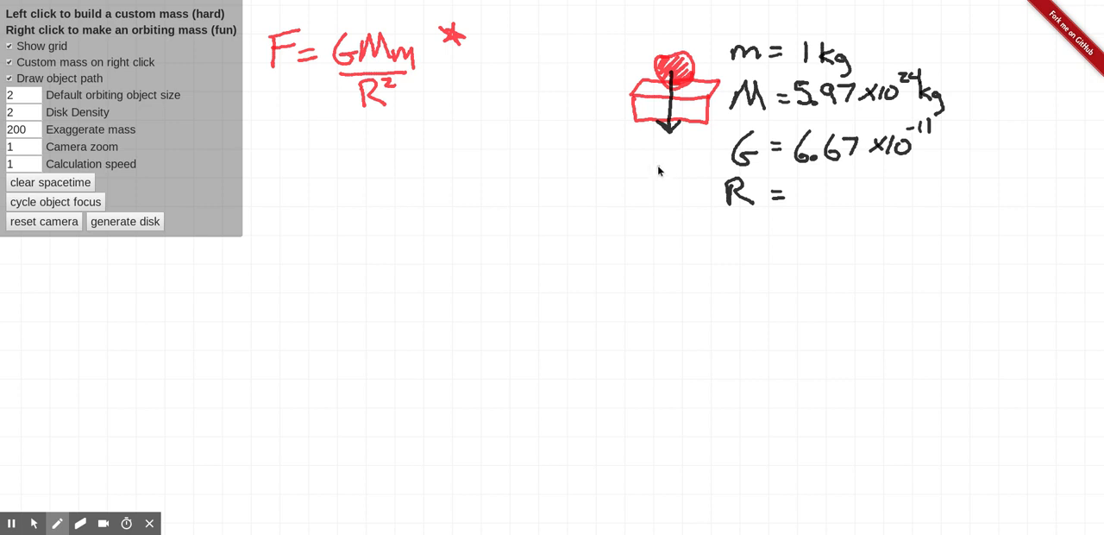
pyautogui.moveTo(658, 145)
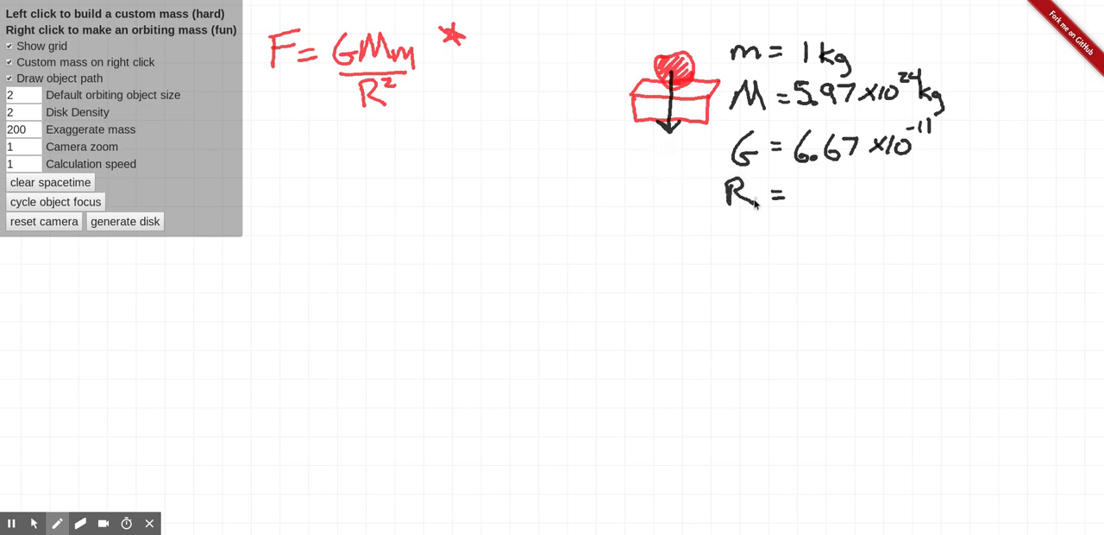
pyautogui.moveTo(396, 95)
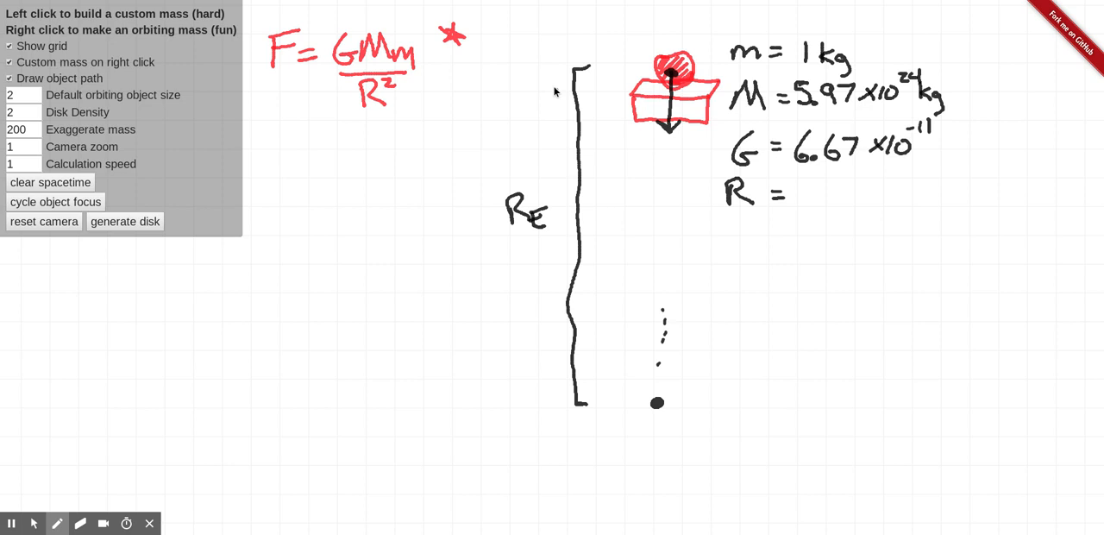
# Step: Write Earth's radius 6.37x10^6 m next to R under G
pyautogui.moveTo(338, 321); pyautogui.dragTo(434, 169)
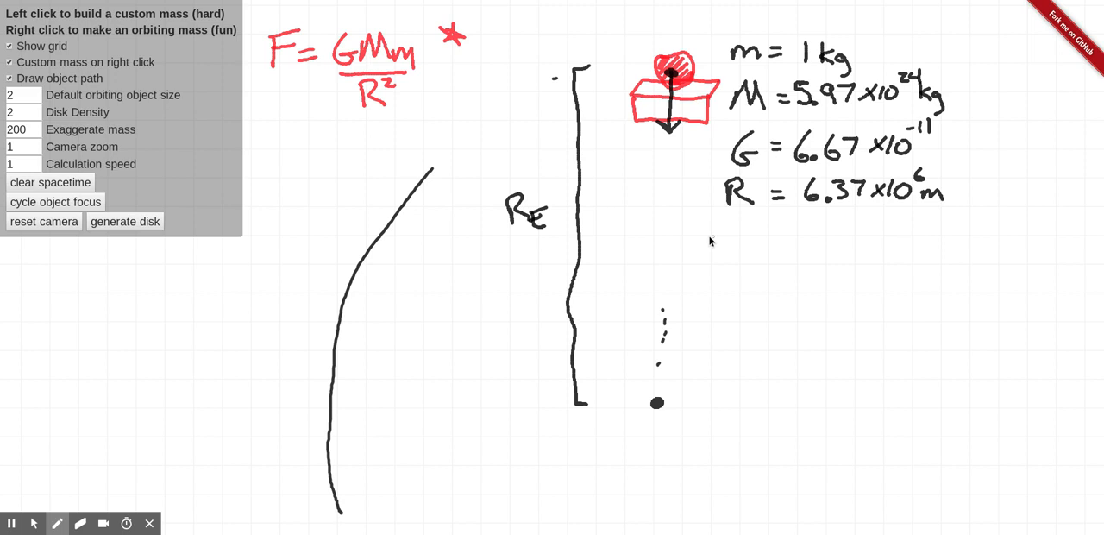
pyautogui.moveTo(849, 103)
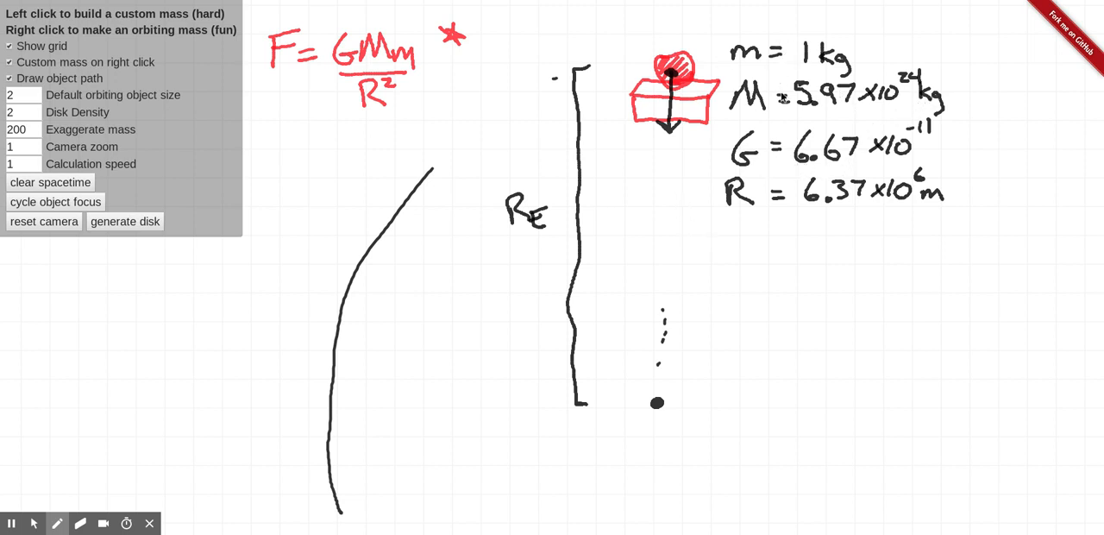
pyautogui.moveTo(731, 235)
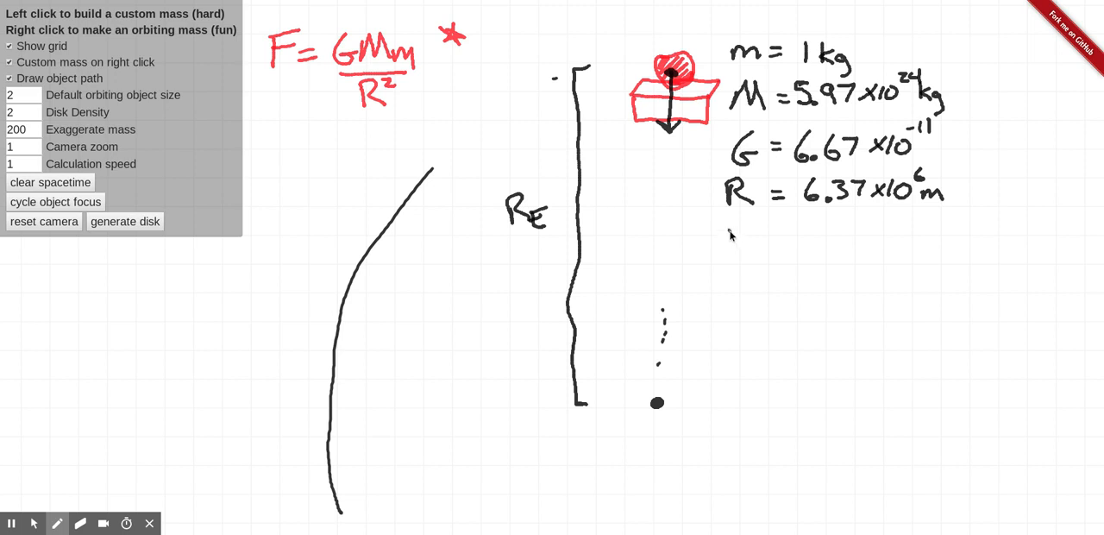
# Step: Write a new F = line with a blank answer space and unit N below the values
pyautogui.moveTo(728, 242); pyautogui.dragTo(773, 245)
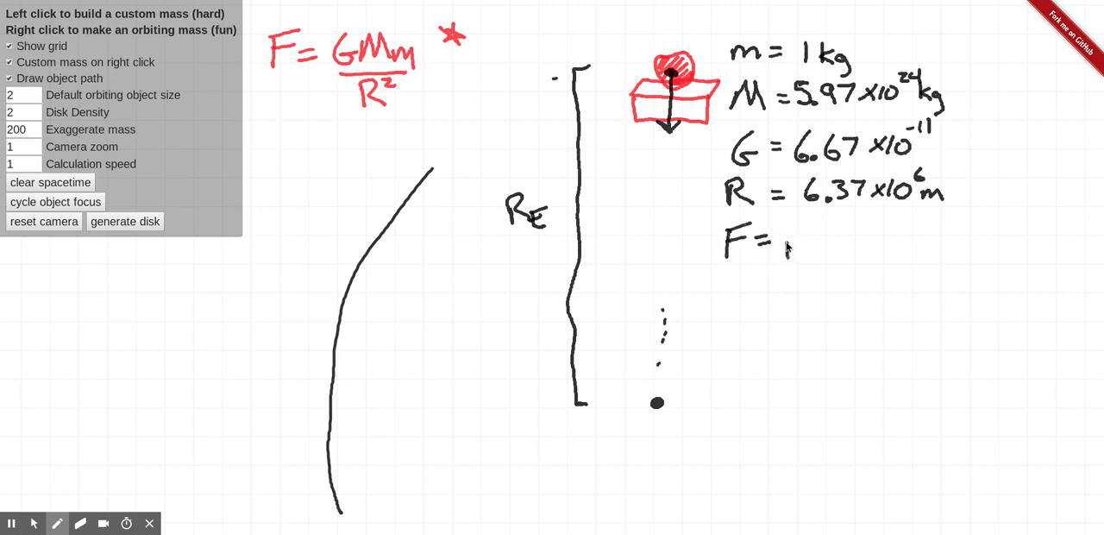
pyautogui.moveTo(776, 250); pyautogui.dragTo(914, 245)
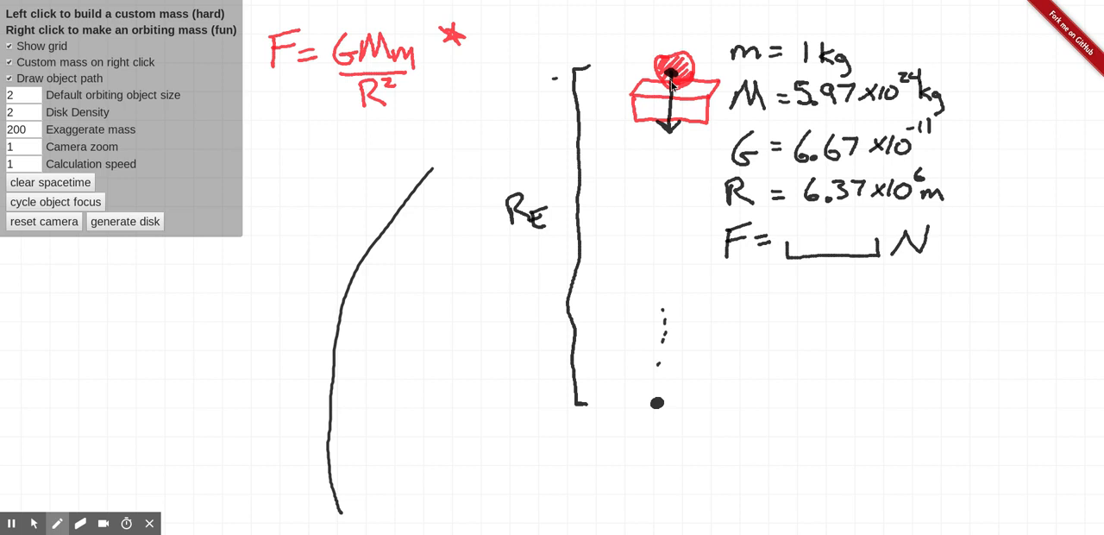
pyautogui.moveTo(715, 225)
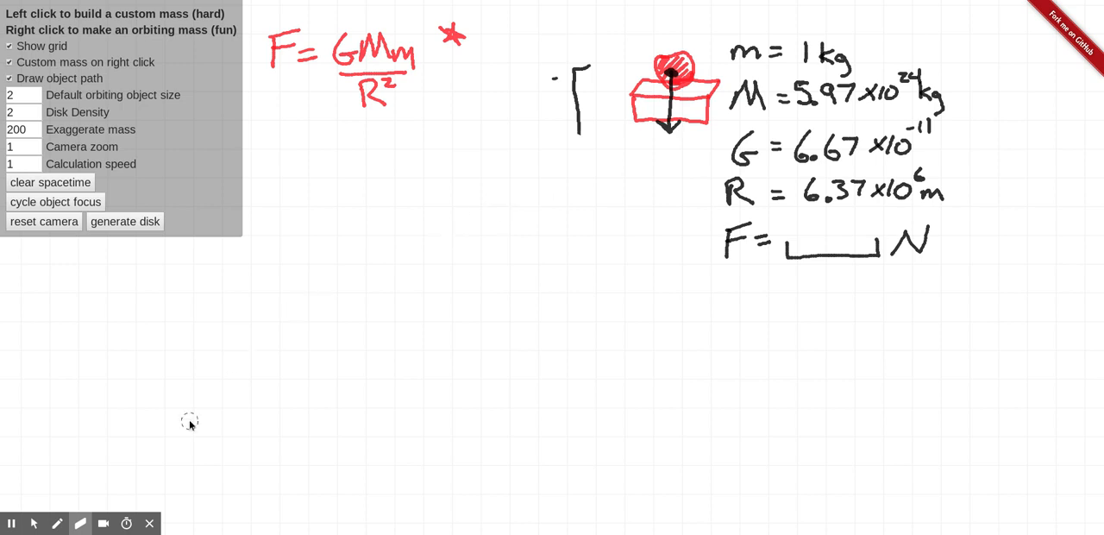
# Step: With the freehand pen, write F = in the lower left to start the force equation
pyautogui.click(57, 522)
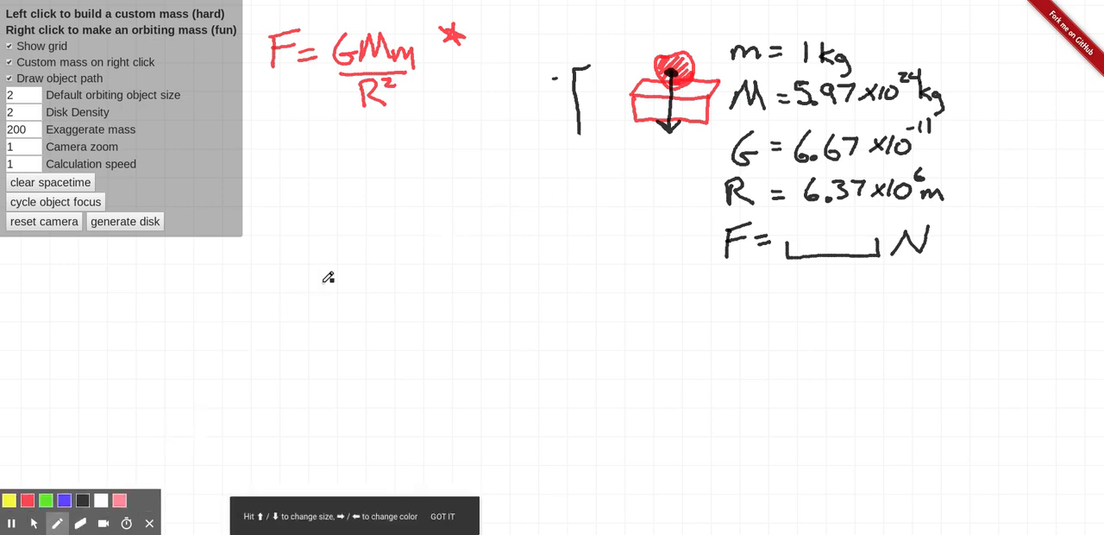
pyautogui.moveTo(314, 205)
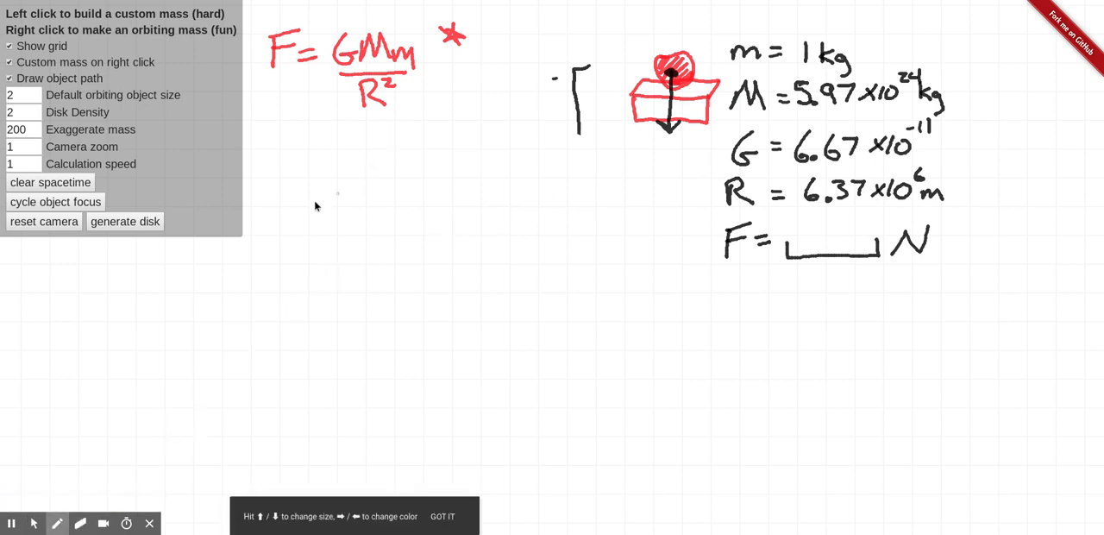
pyautogui.moveTo(252, 269)
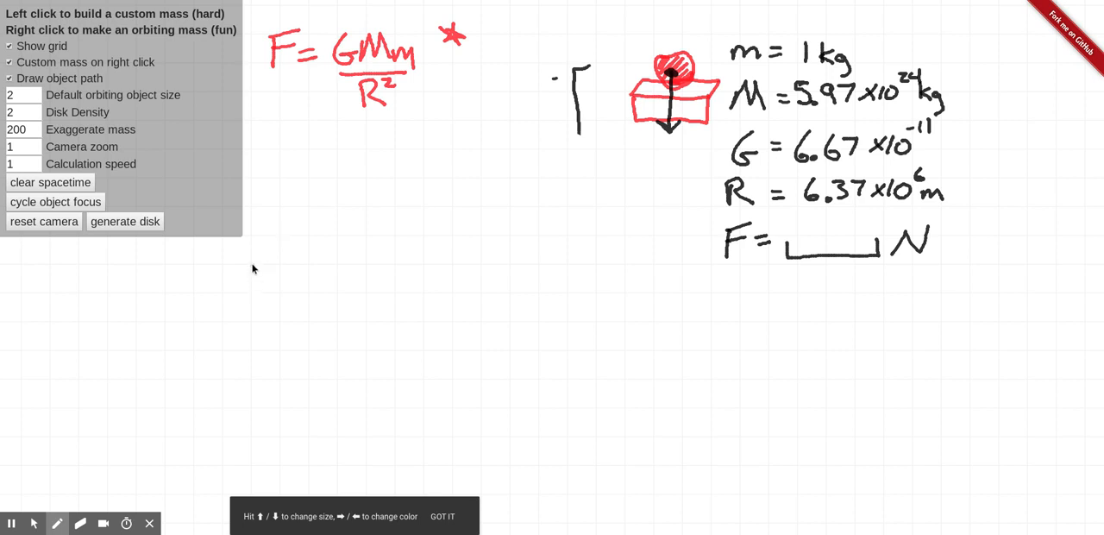
pyautogui.moveTo(255, 250)
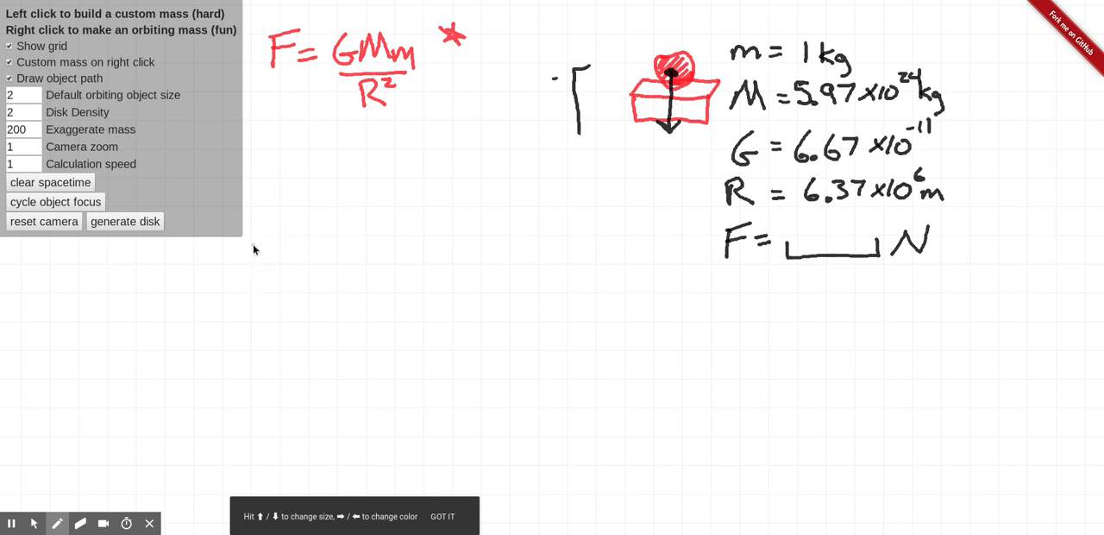
pyautogui.moveTo(251, 242); pyautogui.dragTo(257, 297)
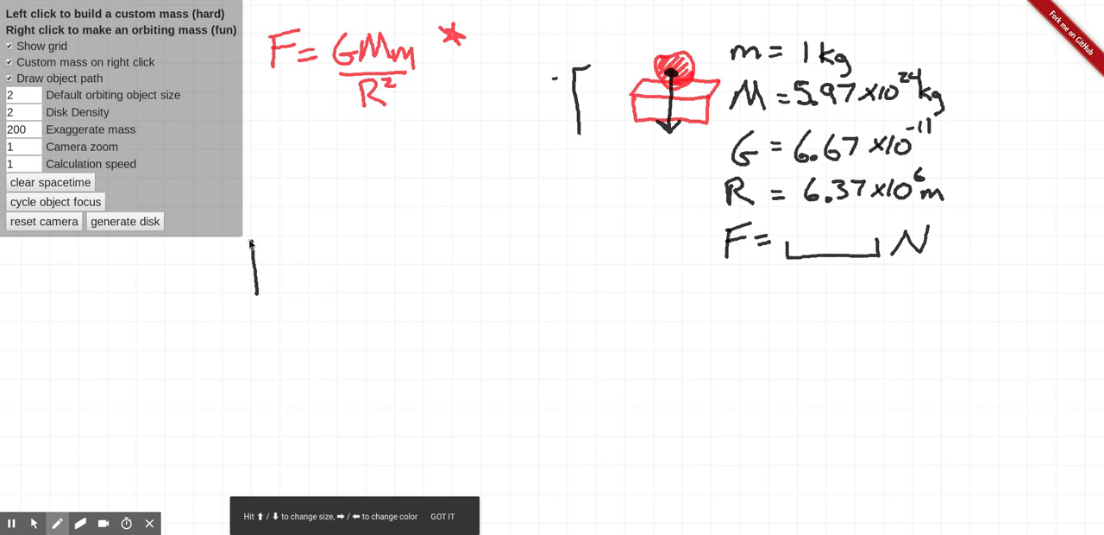
pyautogui.moveTo(272, 227); pyautogui.dragTo(255, 297)
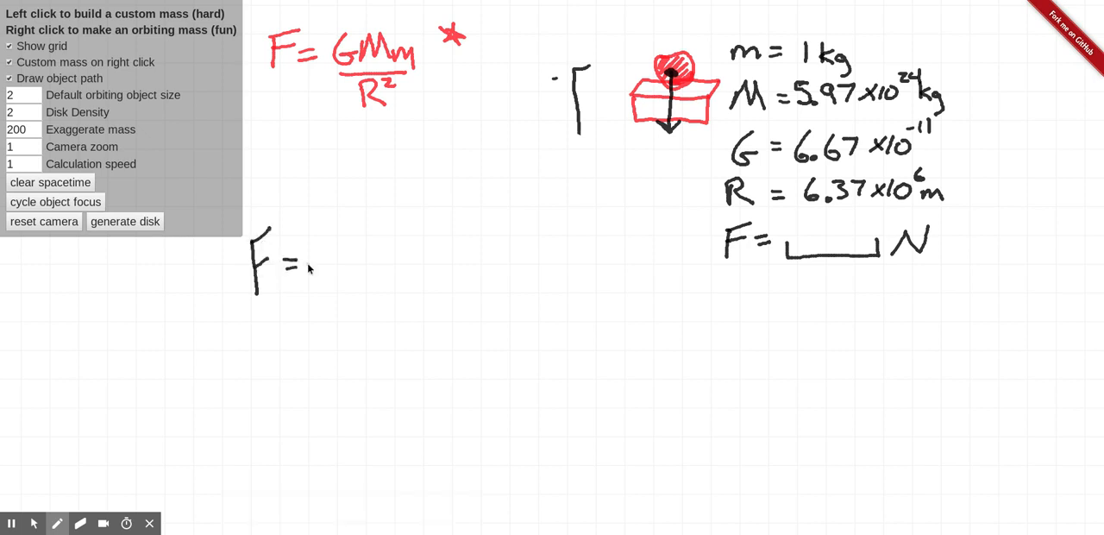
pyautogui.moveTo(335, 38)
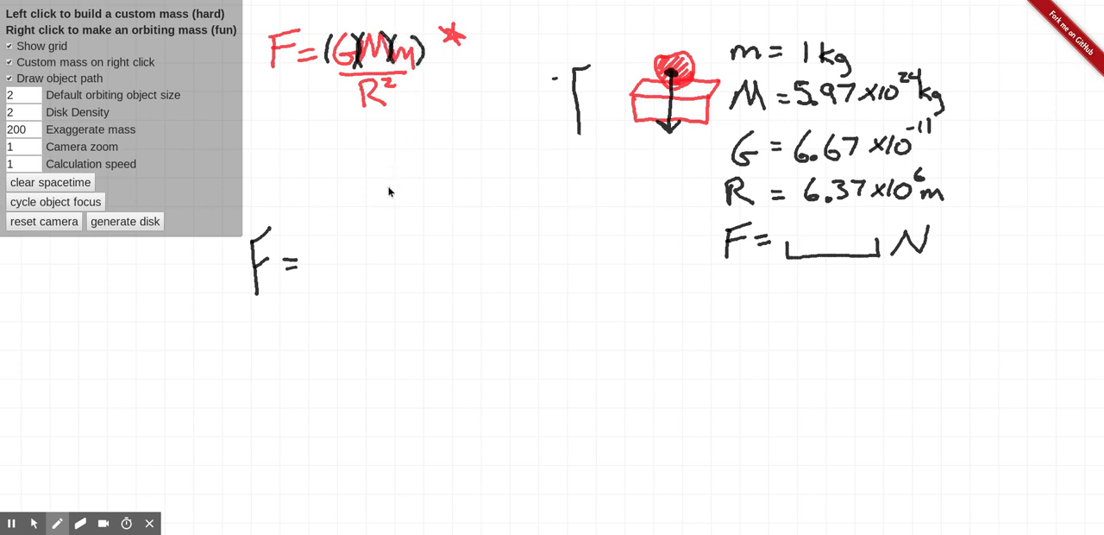
pyautogui.moveTo(313, 263)
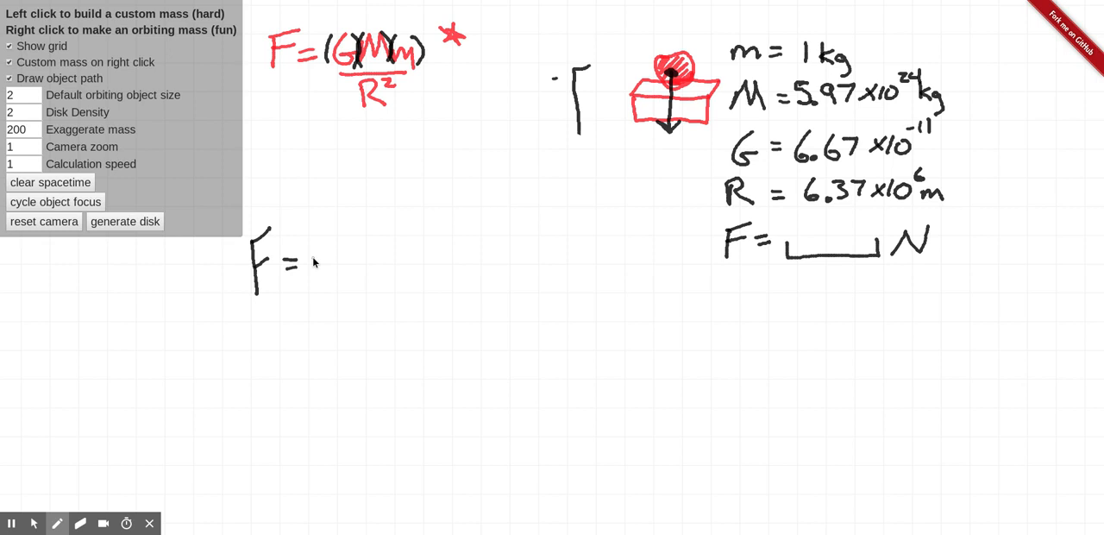
# Step: Write the plugged-in values (6.67x10^-11)(5.97x10^24)(1) after F =
pyautogui.moveTo(310, 242); pyautogui.dragTo(319, 272)
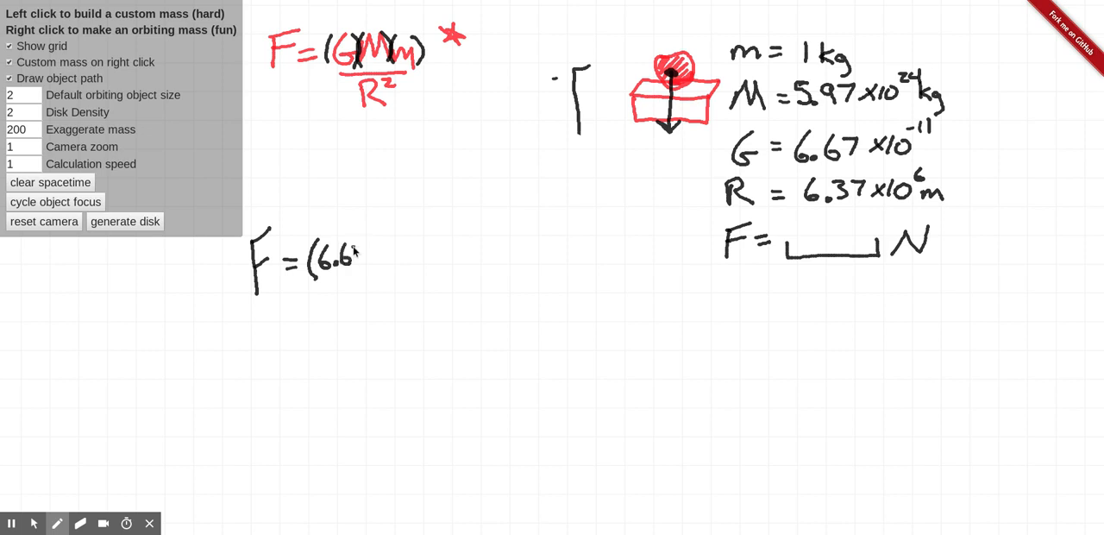
pyautogui.write('7x10-11)(5.97x1024)(1)')
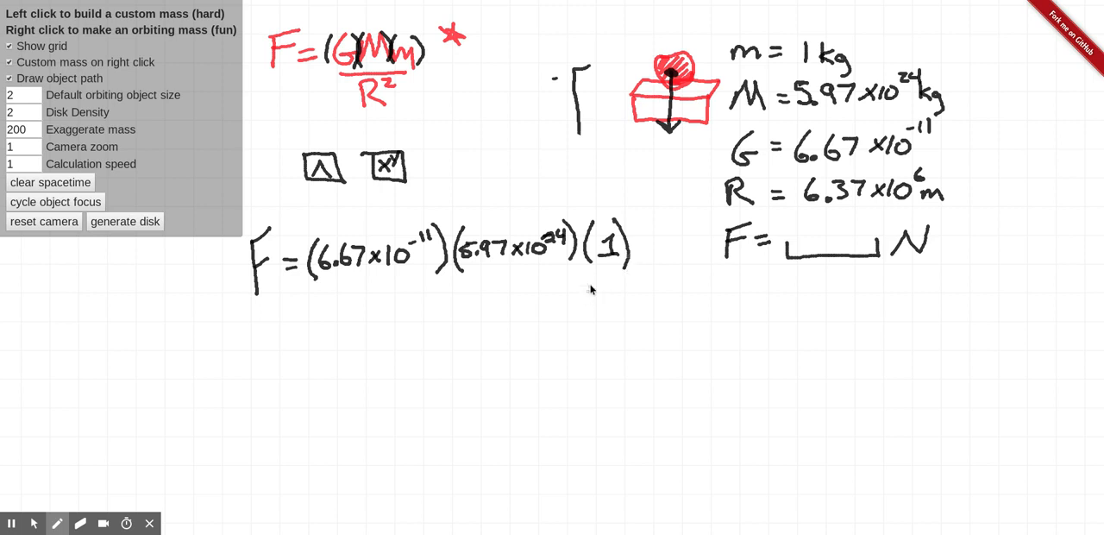
pyautogui.moveTo(314, 285)
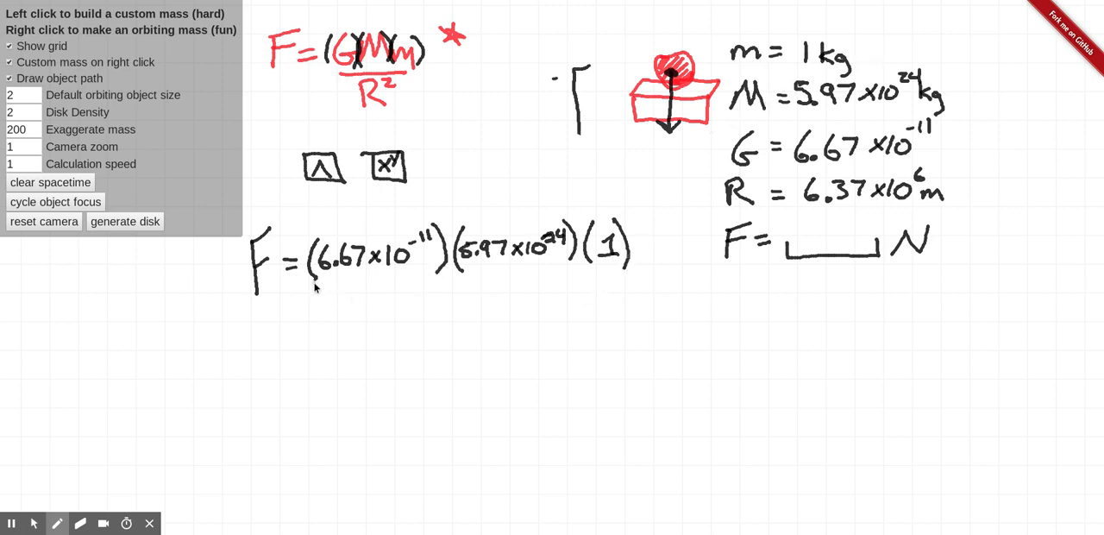
# Step: Draw a fraction bar under the plugged-in numerator
pyautogui.moveTo(314, 283); pyautogui.dragTo(595, 281)
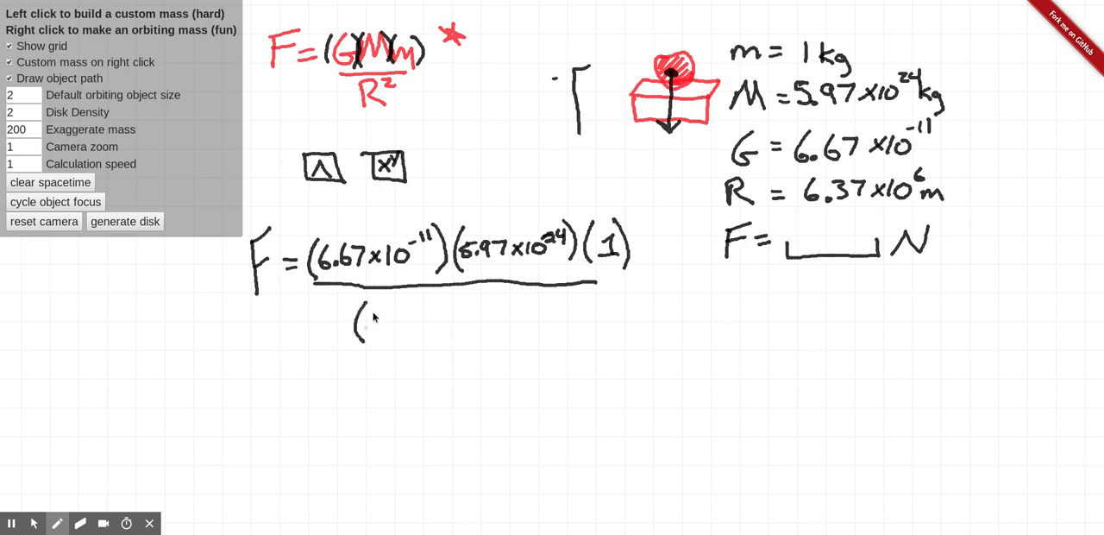
pyautogui.moveTo(493, 314)
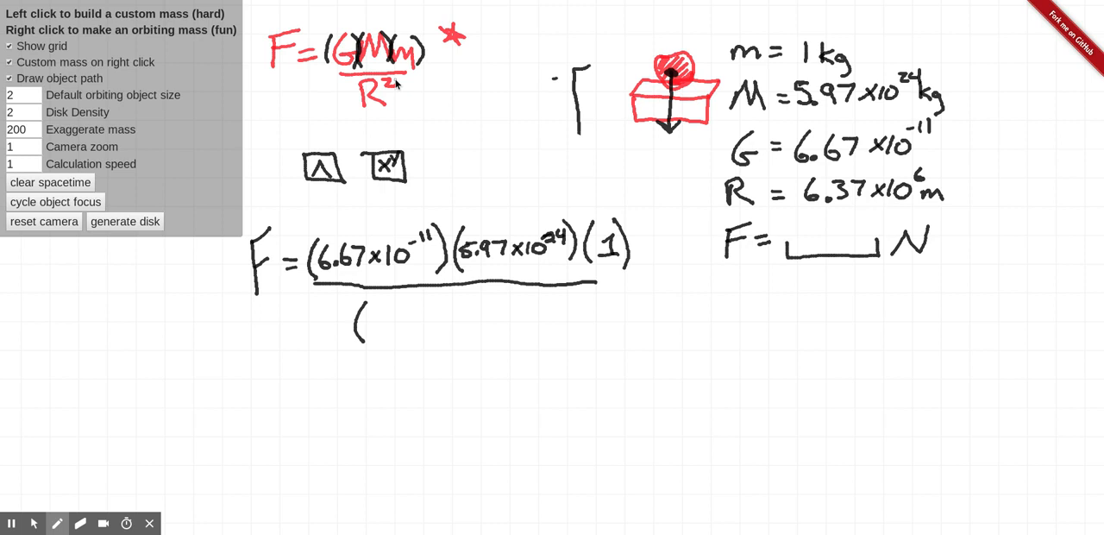
pyautogui.moveTo(400, 85)
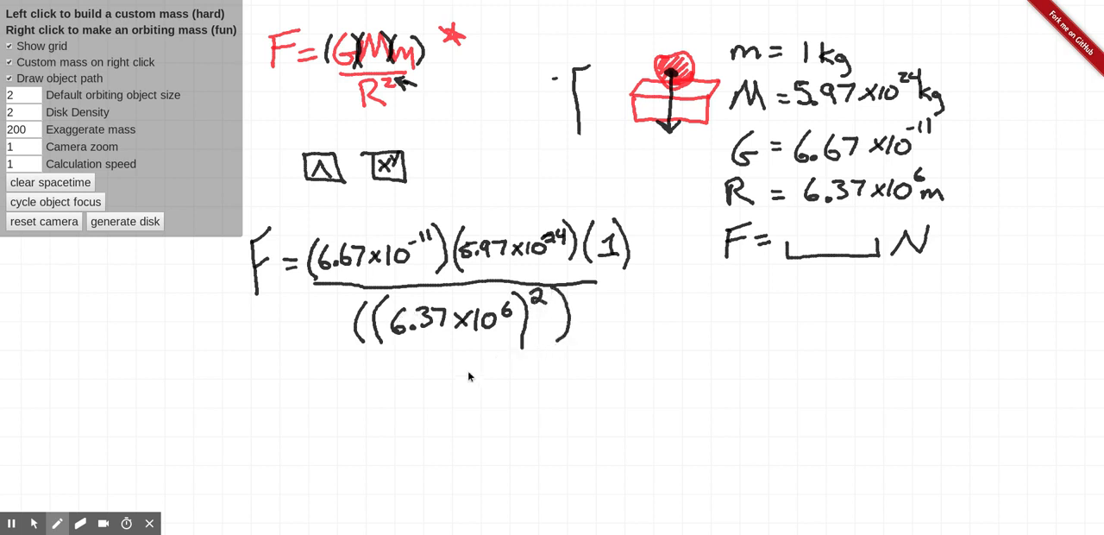
pyautogui.moveTo(559, 305)
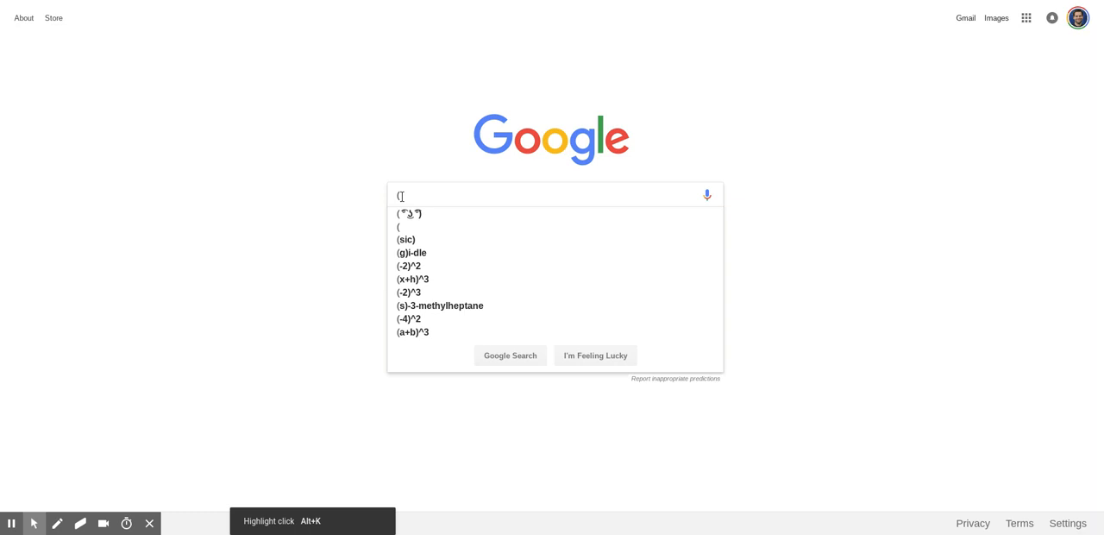
# Step: Finish typing (6.67*10^-11)(5.97*10^24)/(6.37*10^6)^2 into the Google search box
pyautogui.write('6.67*10^-11)(5.97')
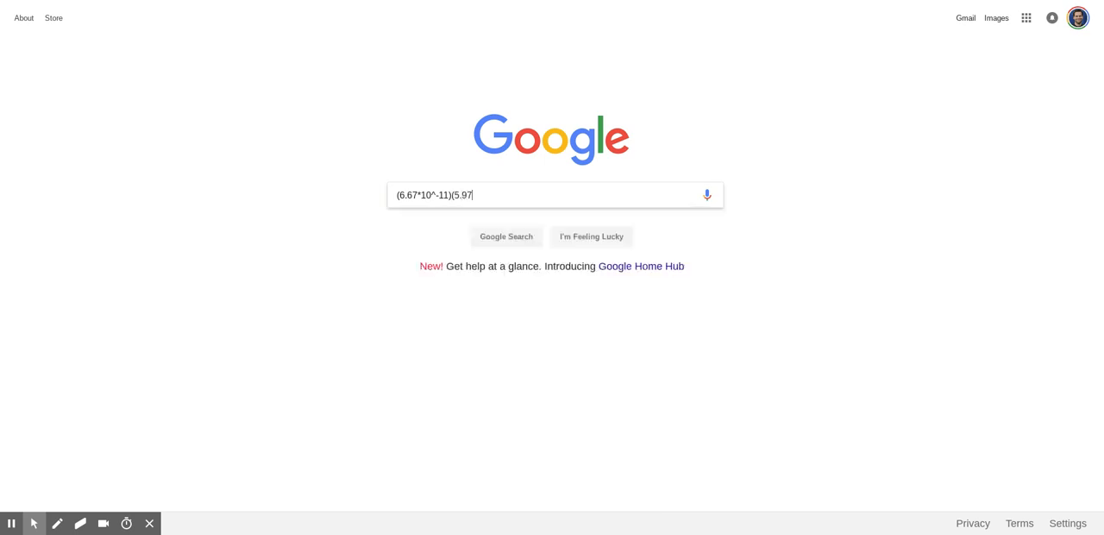
pyautogui.write('*10^')
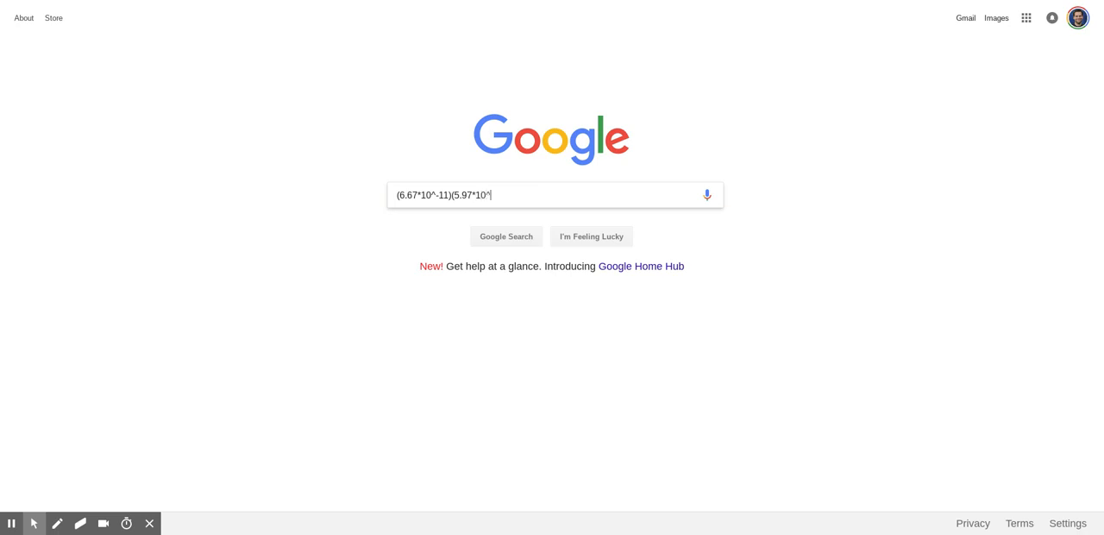
pyautogui.write('24)')
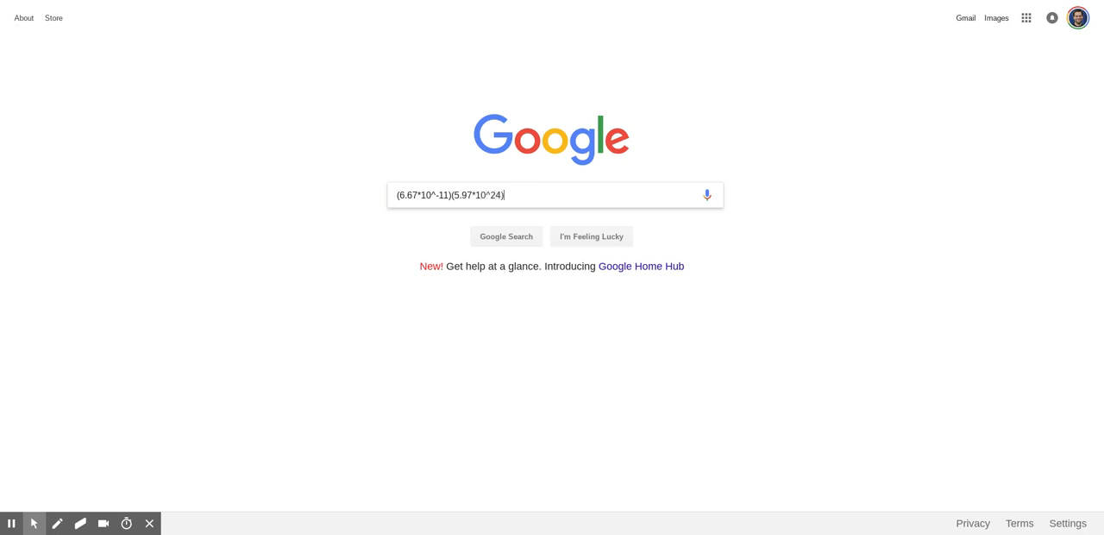
pyautogui.write('(1)')
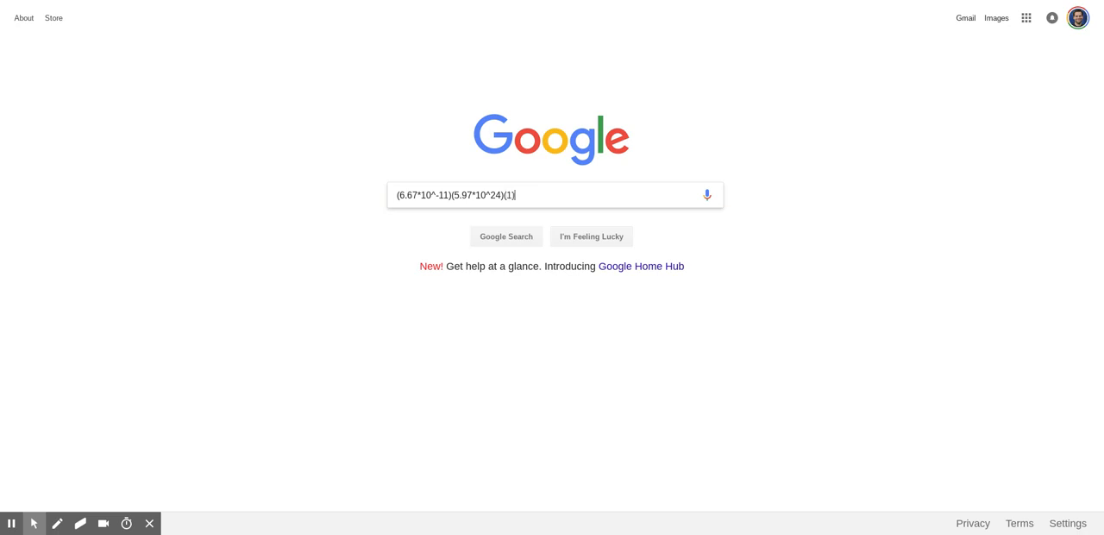
pyautogui.write('/')
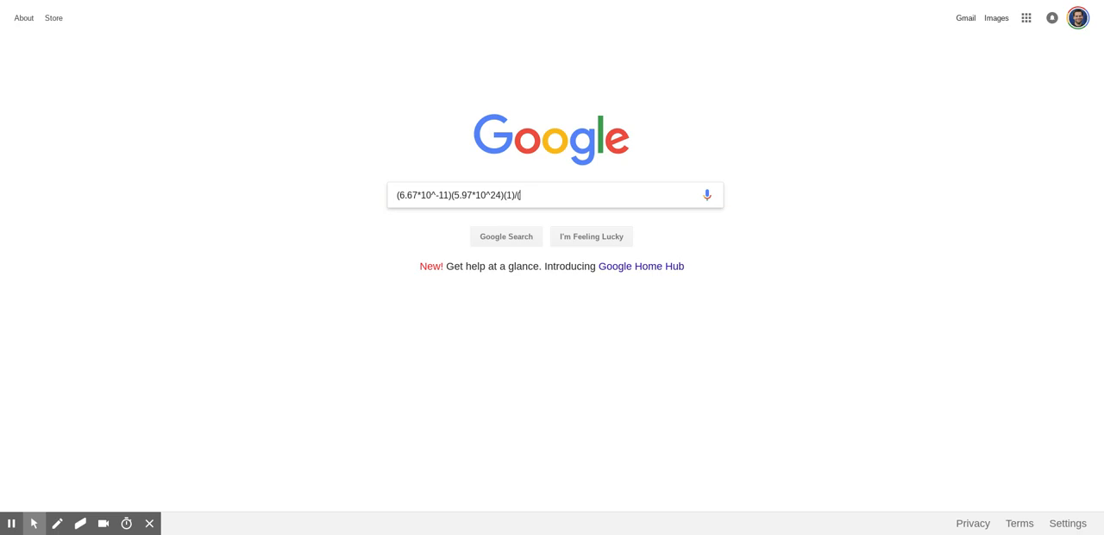
pyautogui.write('(')
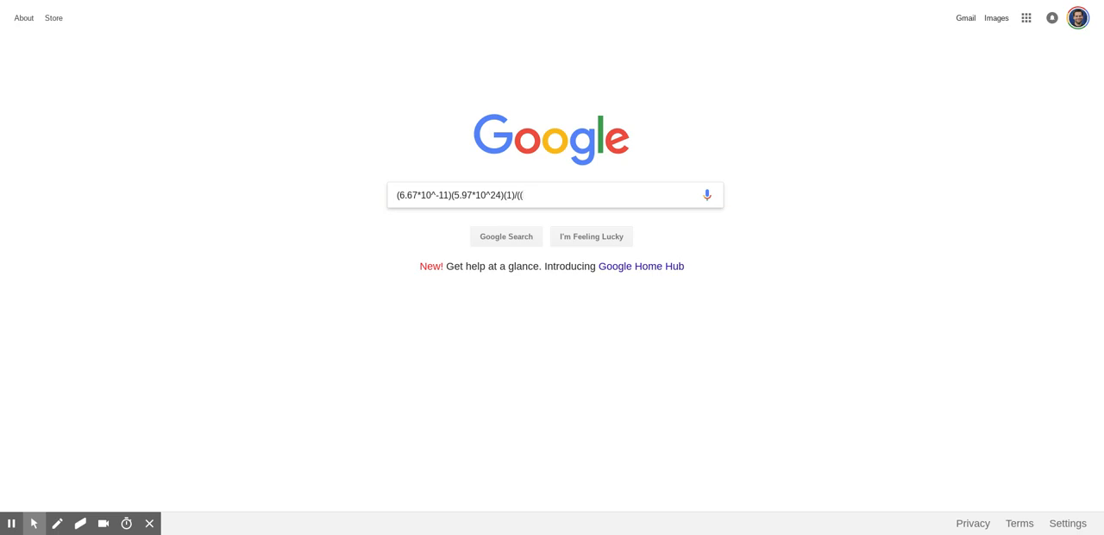
pyautogui.write('6.37')
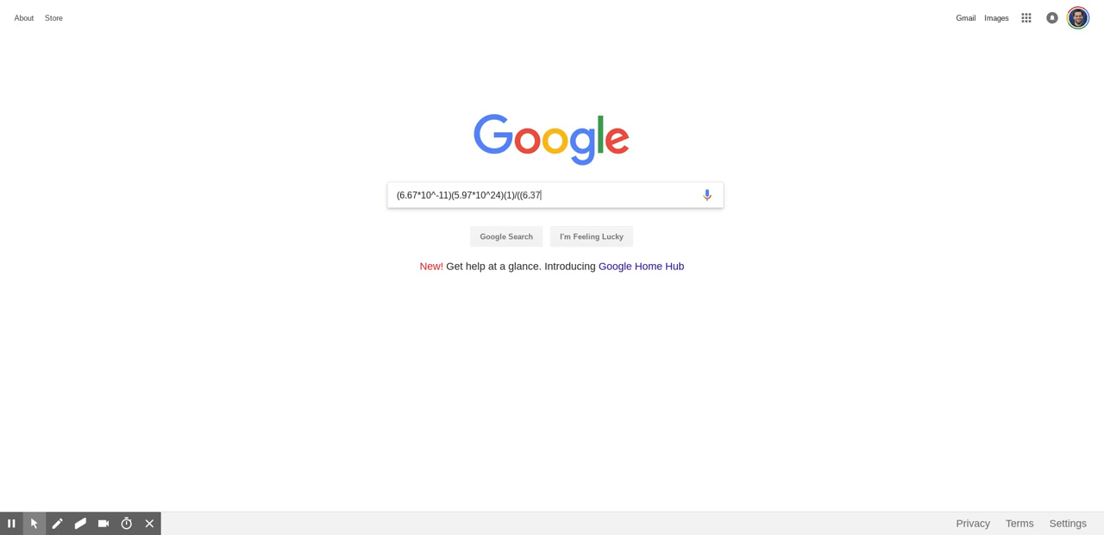
pyautogui.write('*10^')
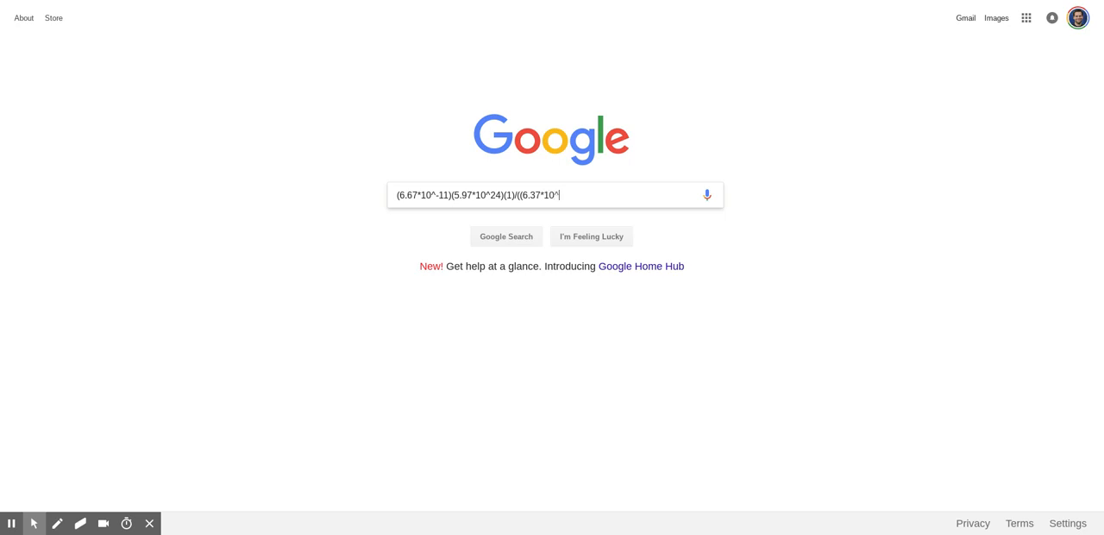
pyautogui.write('6')
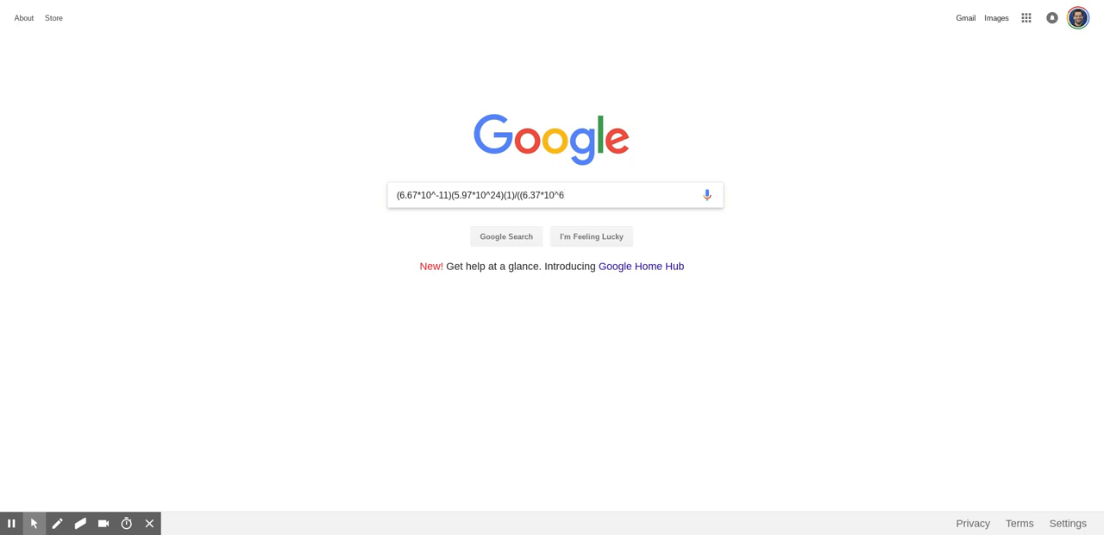
pyautogui.write(')')
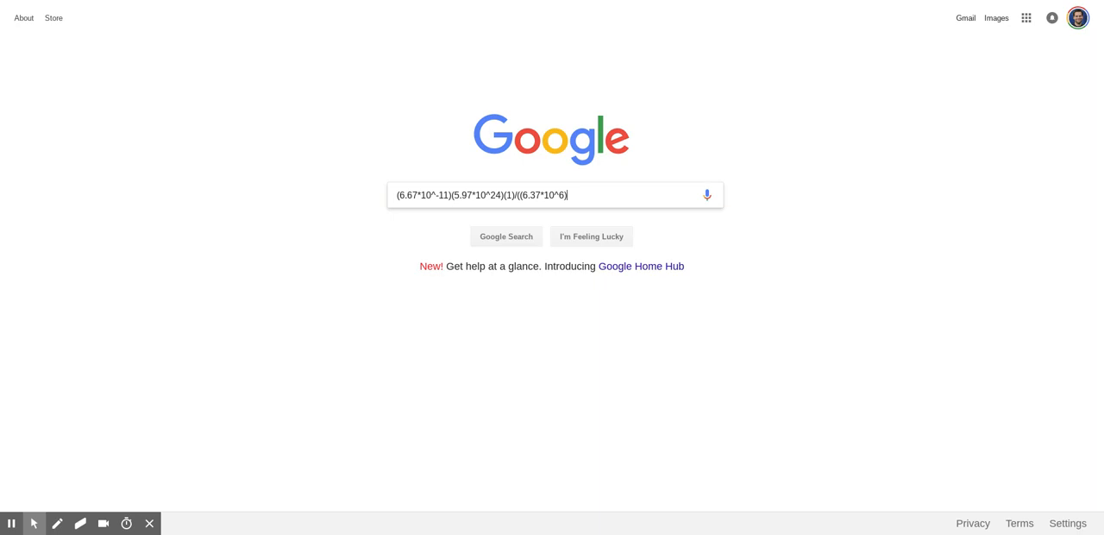
pyautogui.write('^2)')
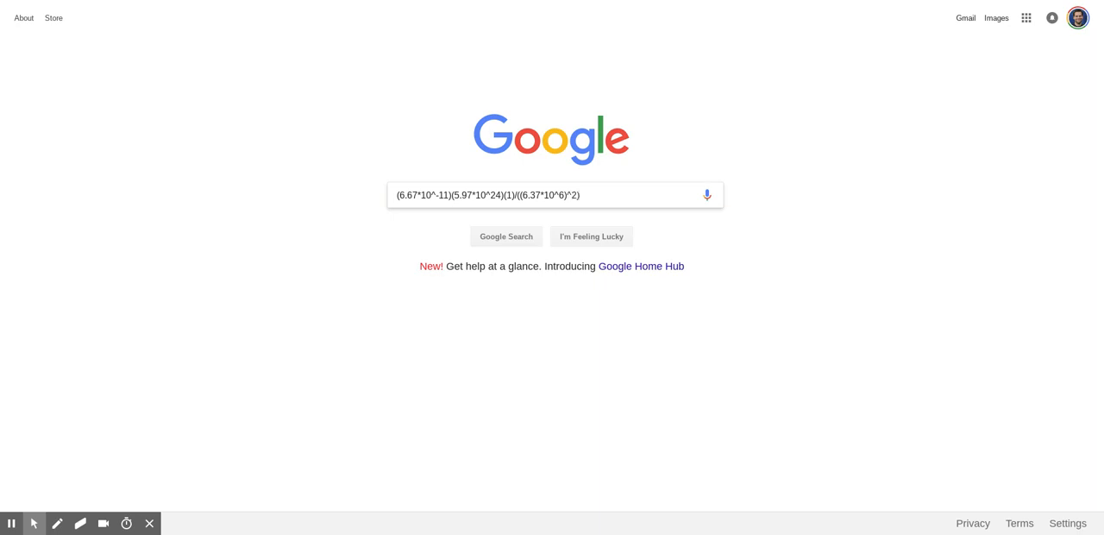
# Step: Run the search to get 9.81344065219, then return to the Gravity Simulator page
pyautogui.click(507, 235)
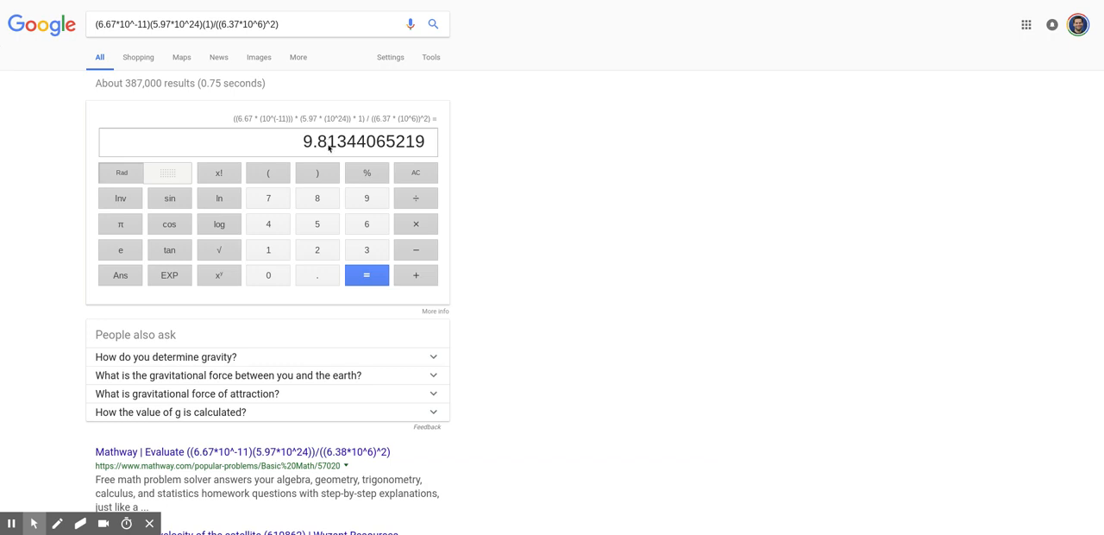
pyautogui.moveTo(402, 56)
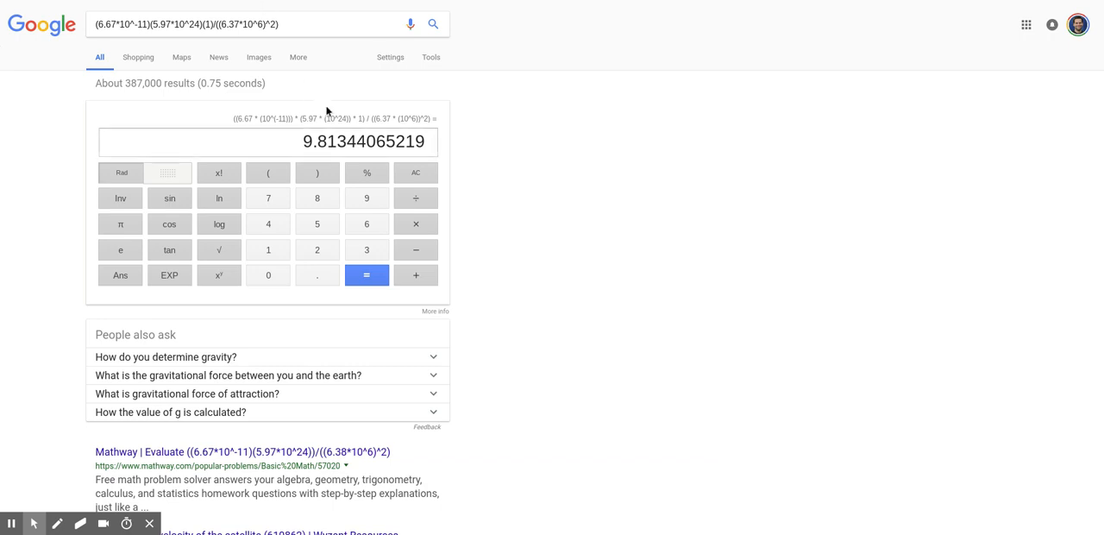
pyautogui.click(318, 141)
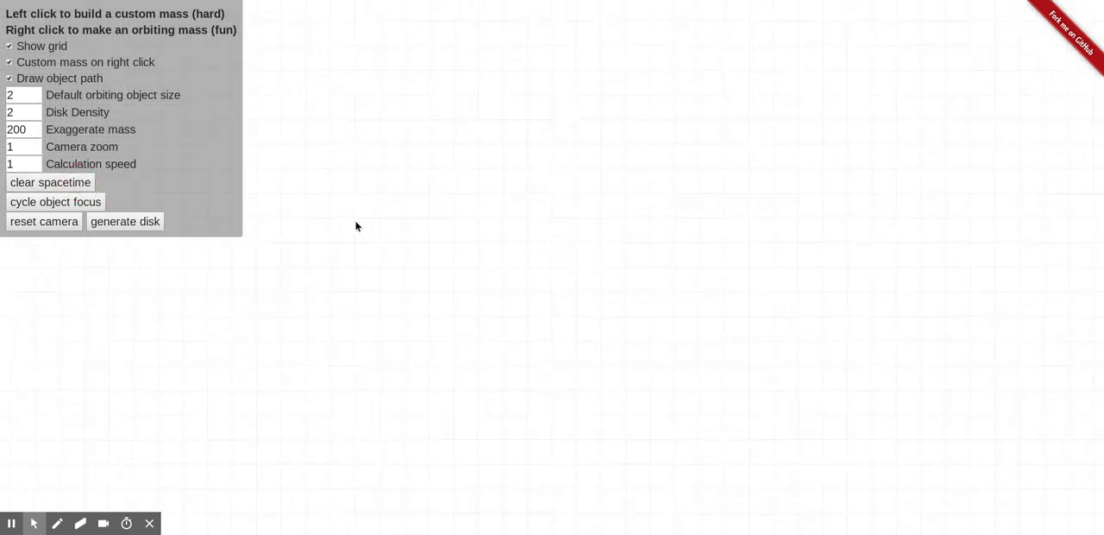
# Step: With red annotation ink, handwrite F = GMm/R² at the top of the grid
pyautogui.click(57, 525)
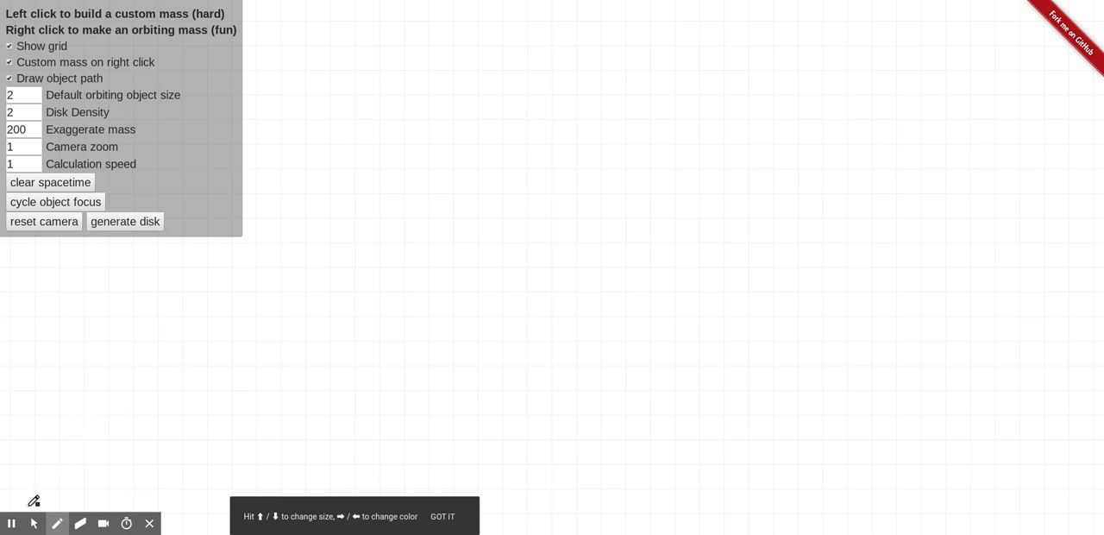
pyautogui.click(55, 522)
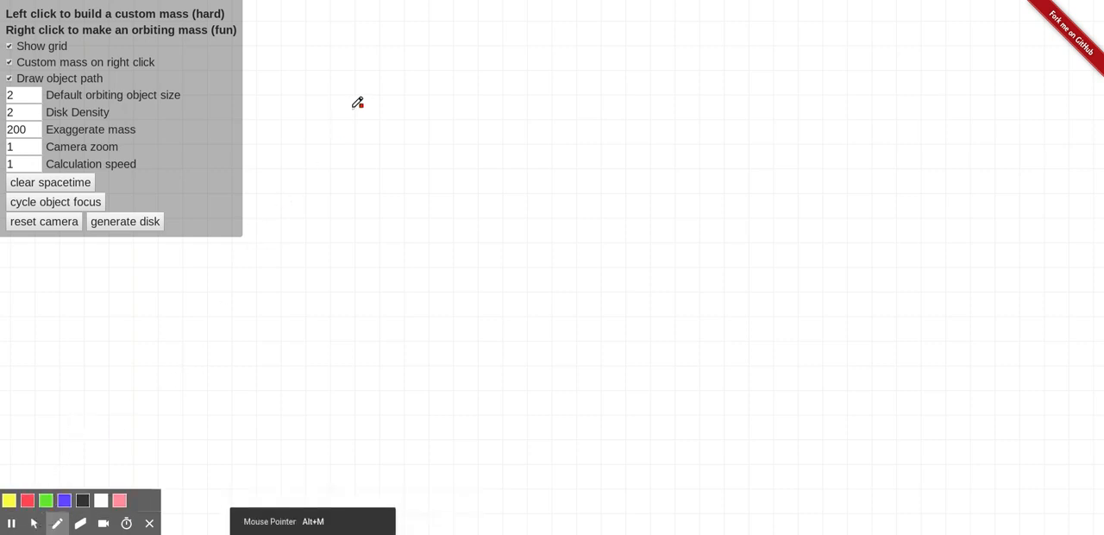
pyautogui.moveTo(290, 33); pyautogui.dragTo(288, 66)
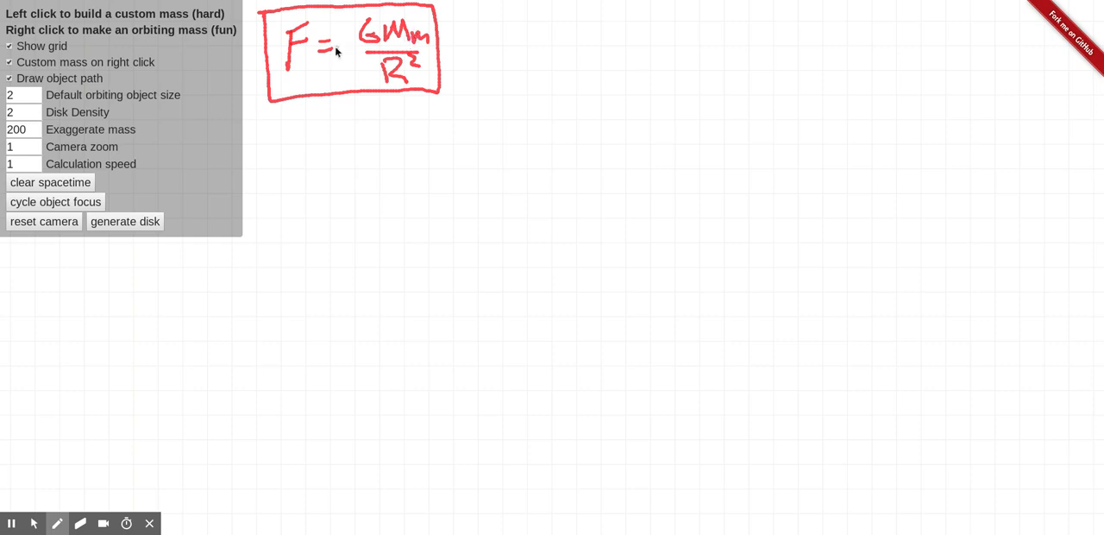
pyautogui.moveTo(302, 78)
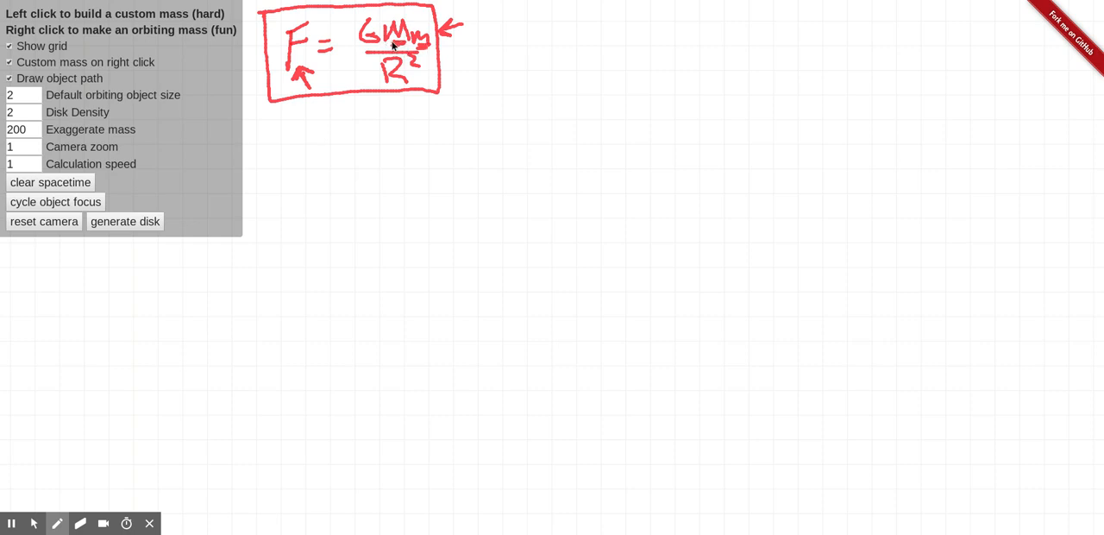
pyautogui.moveTo(411, 51)
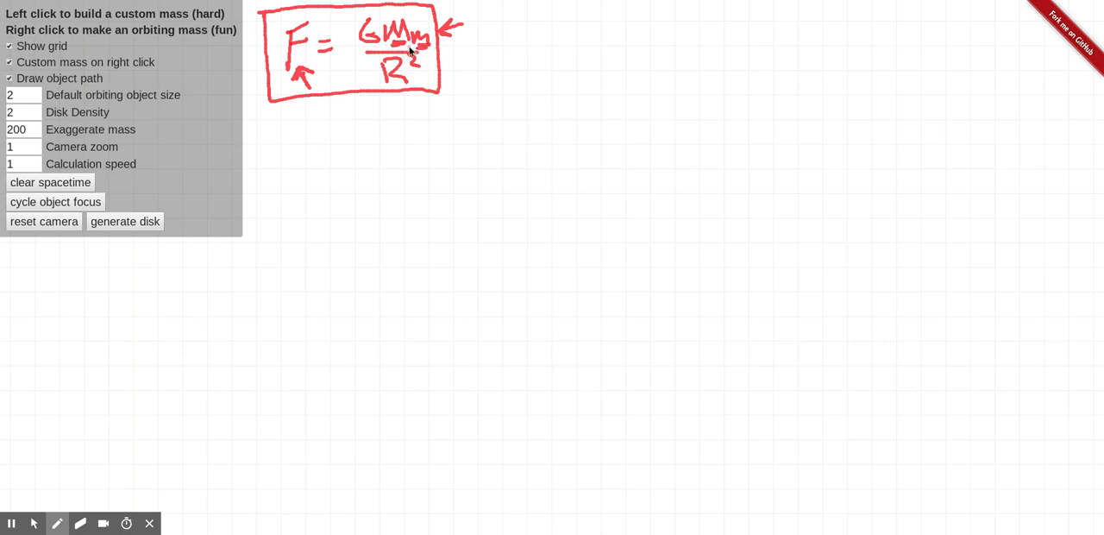
pyautogui.moveTo(303, 82)
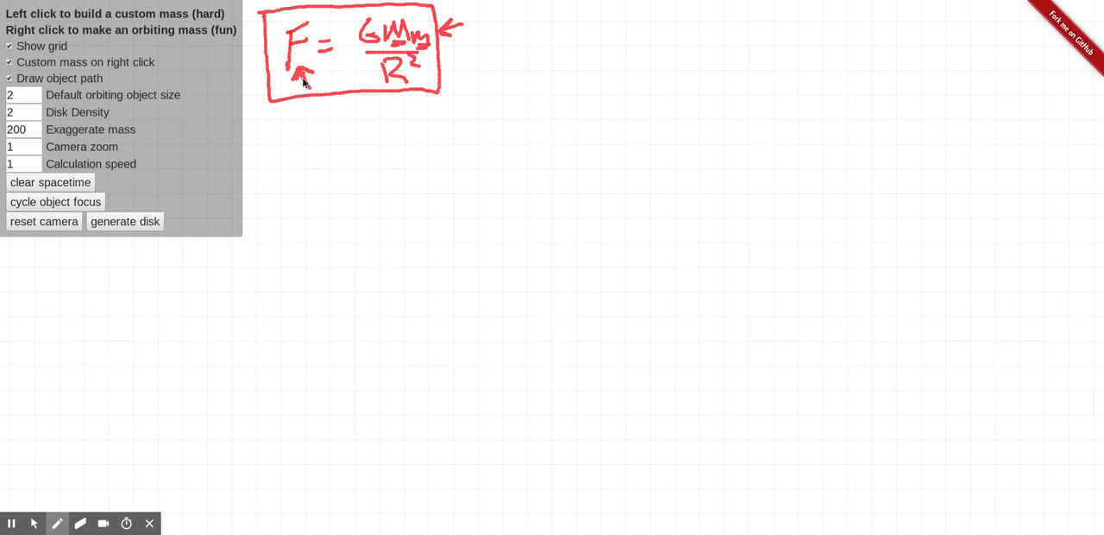
pyautogui.moveTo(398, 46)
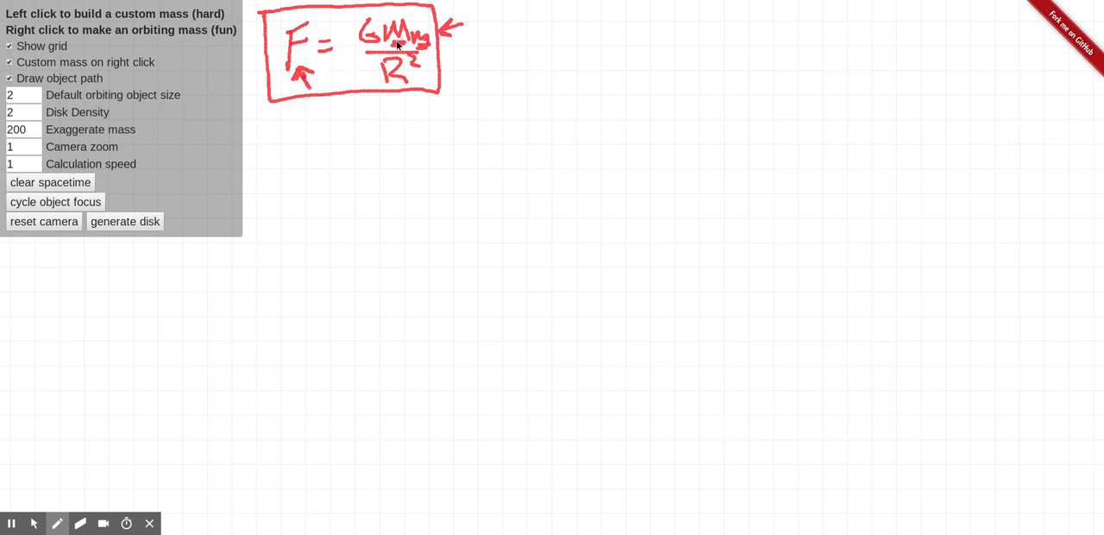
pyautogui.moveTo(422, 83)
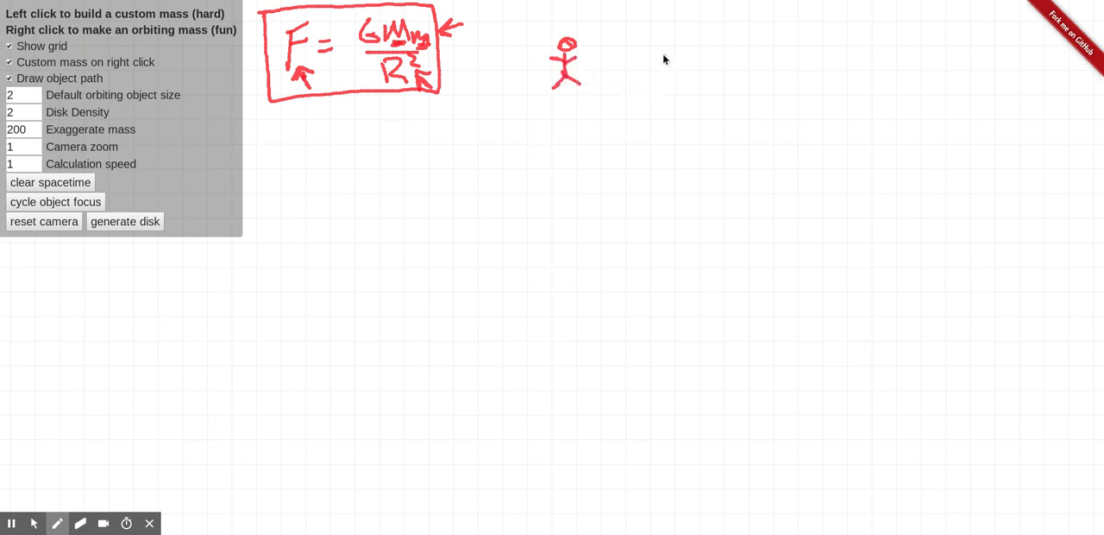
# Step: Add stick figures and write F leading to the reduced result over its divisor 9
pyautogui.click(647, 45)
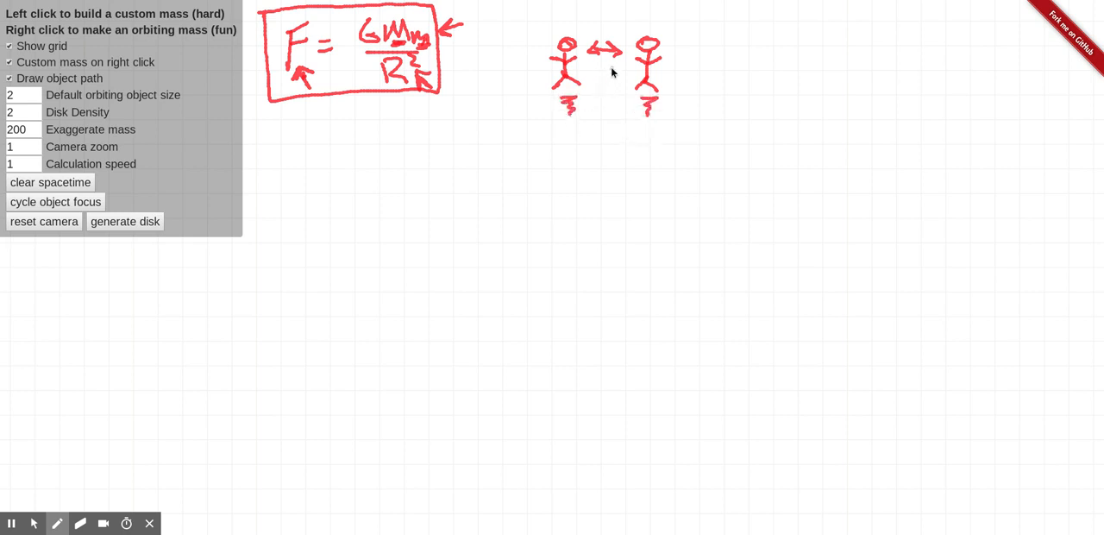
pyautogui.moveTo(809, 38)
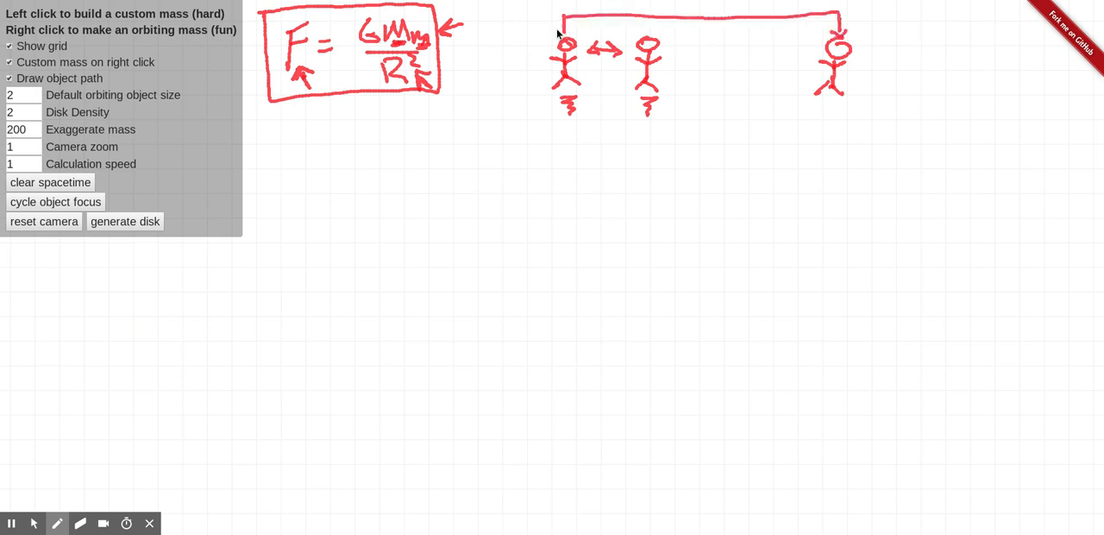
pyautogui.moveTo(710, 52)
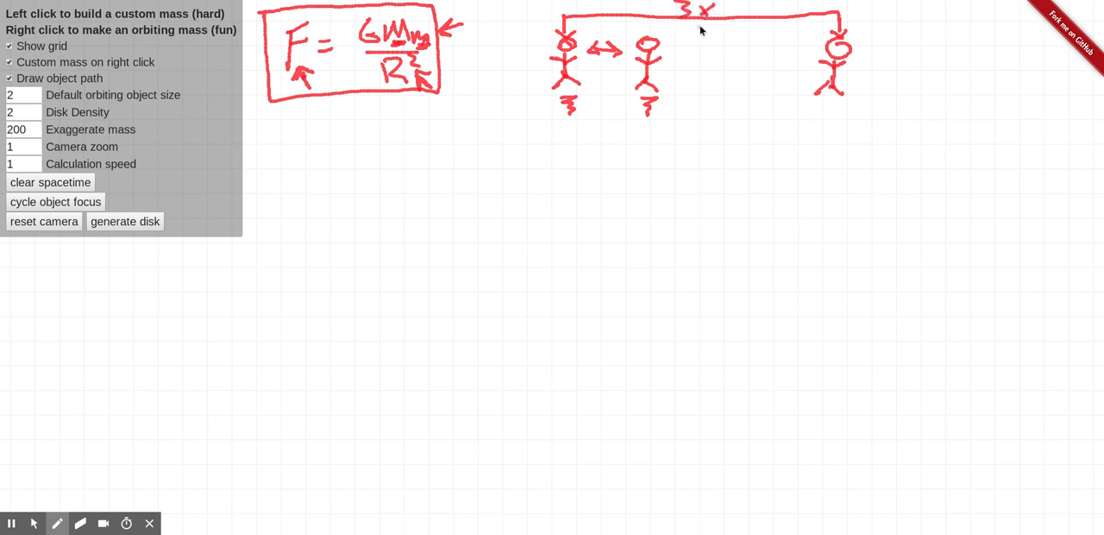
pyautogui.moveTo(723, 73)
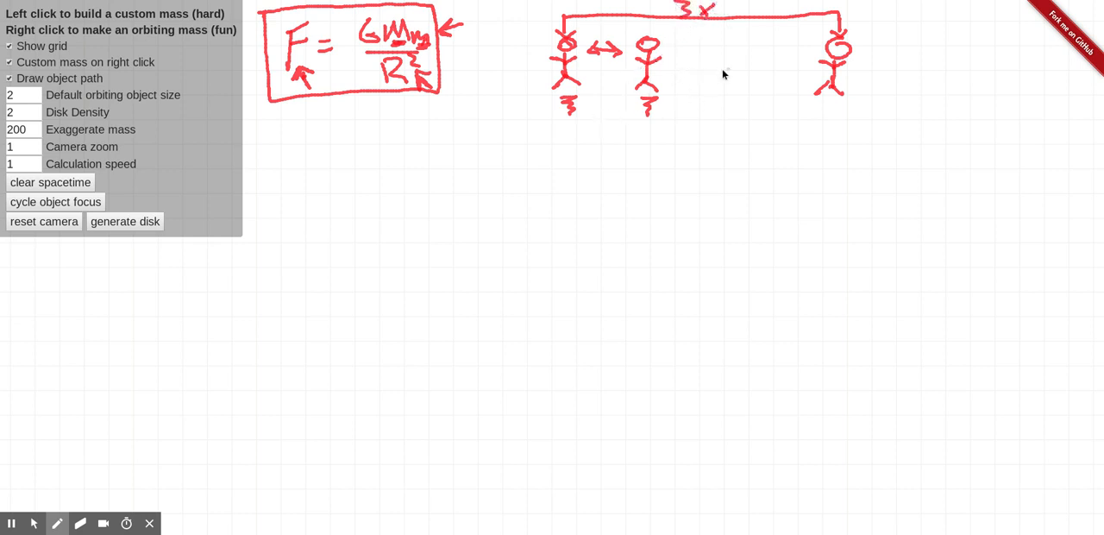
pyautogui.moveTo(660, 121)
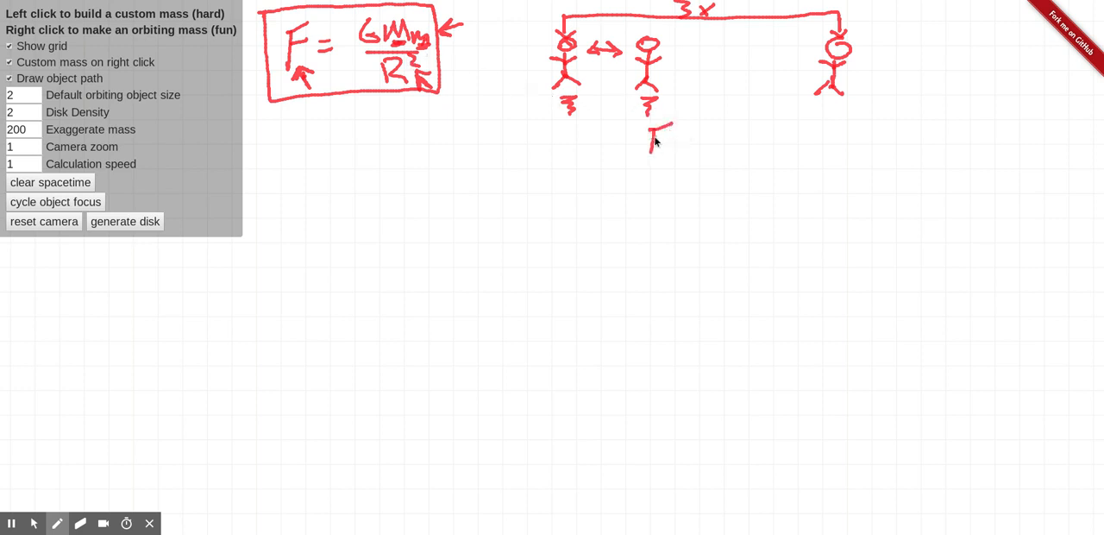
pyautogui.moveTo(664, 138); pyautogui.dragTo(733, 141)
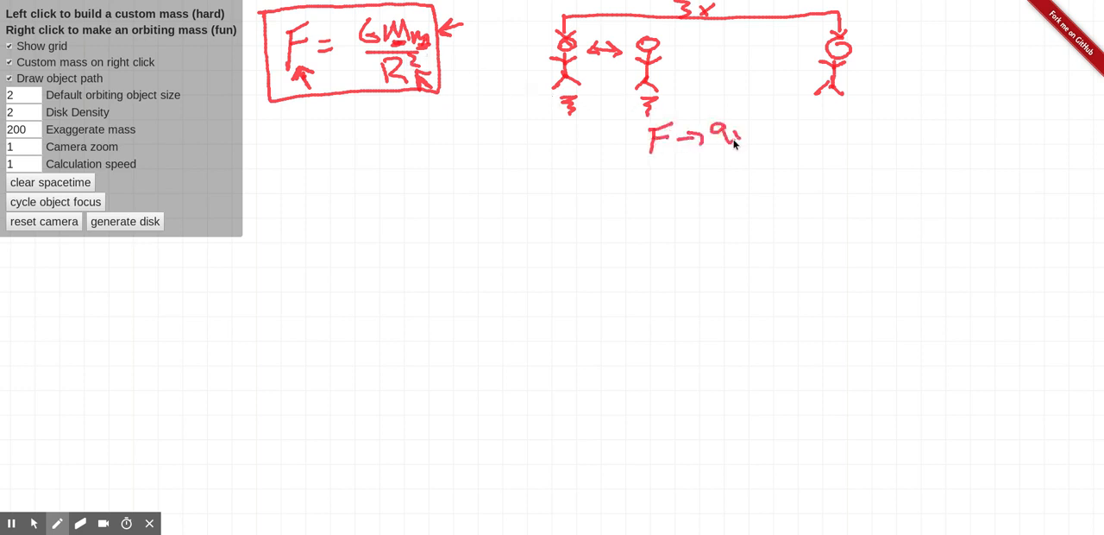
pyautogui.moveTo(738, 129); pyautogui.dragTo(727, 169)
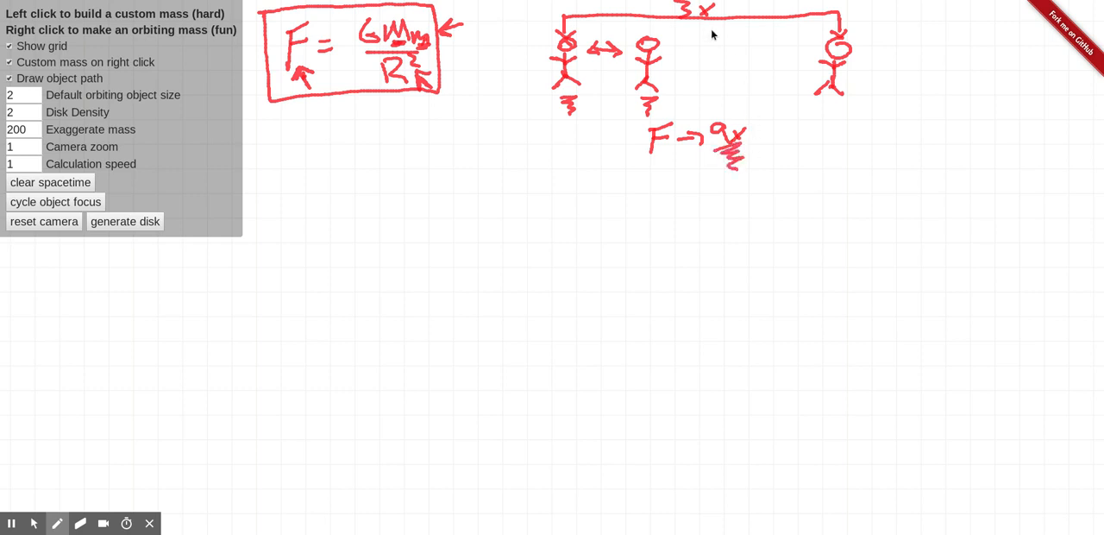
pyautogui.moveTo(398, 78)
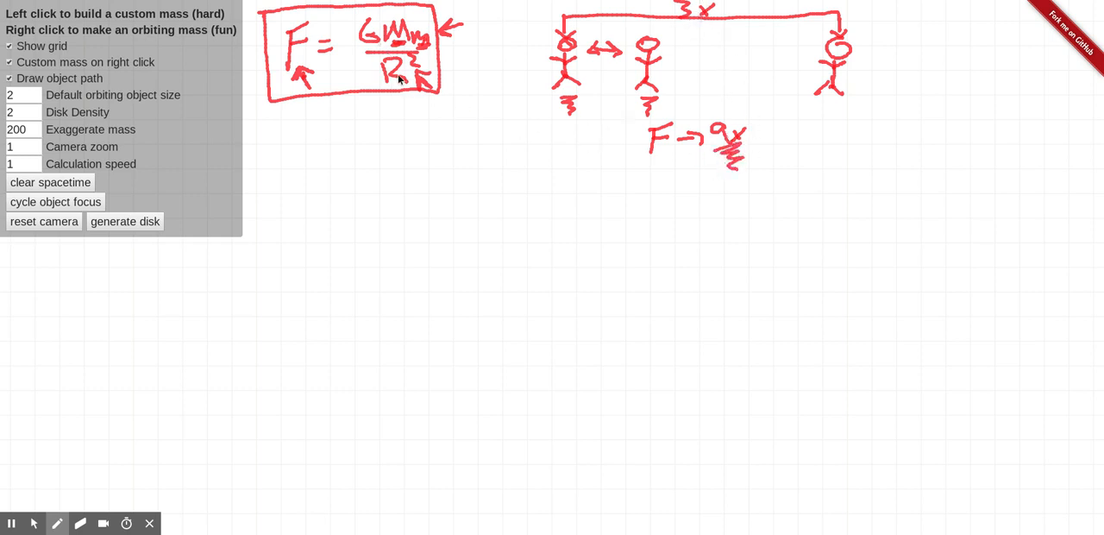
pyautogui.moveTo(388, 93)
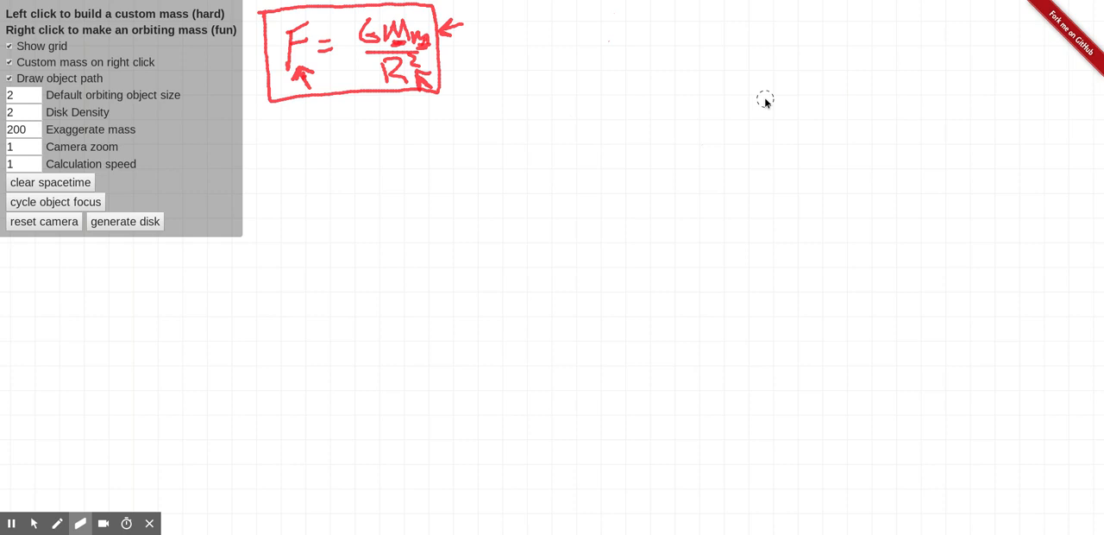
pyautogui.moveTo(89, 412)
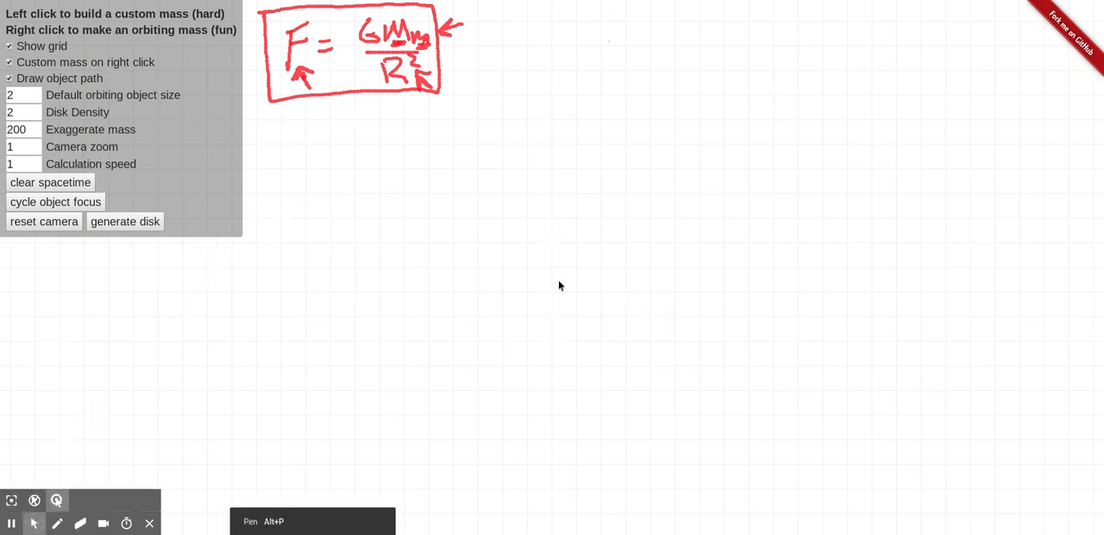
# Step: Place a large mass in the grid centre and launch a small mass into orbit around it
pyautogui.click(555, 269)
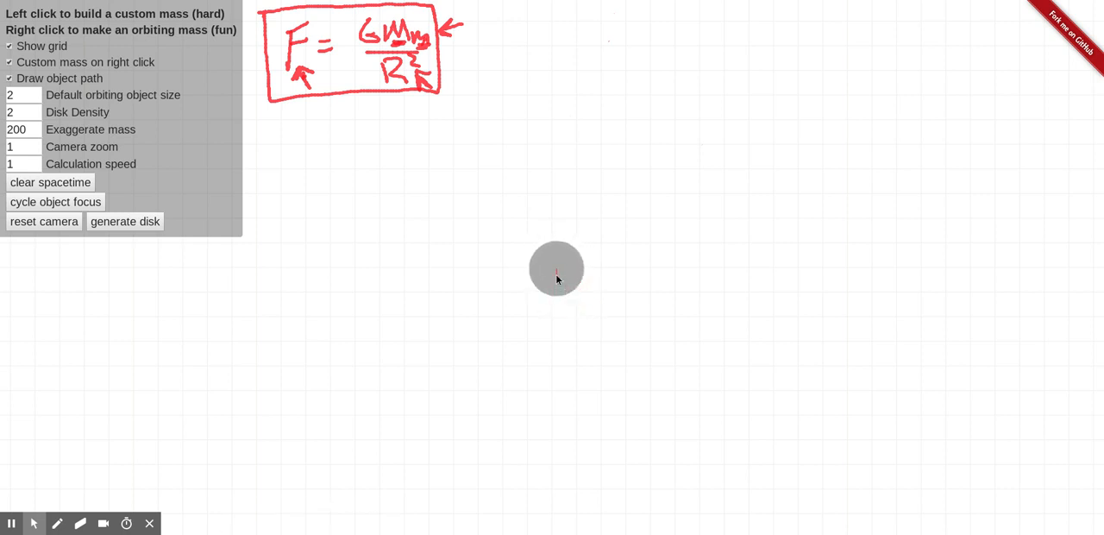
pyautogui.click(555, 269)
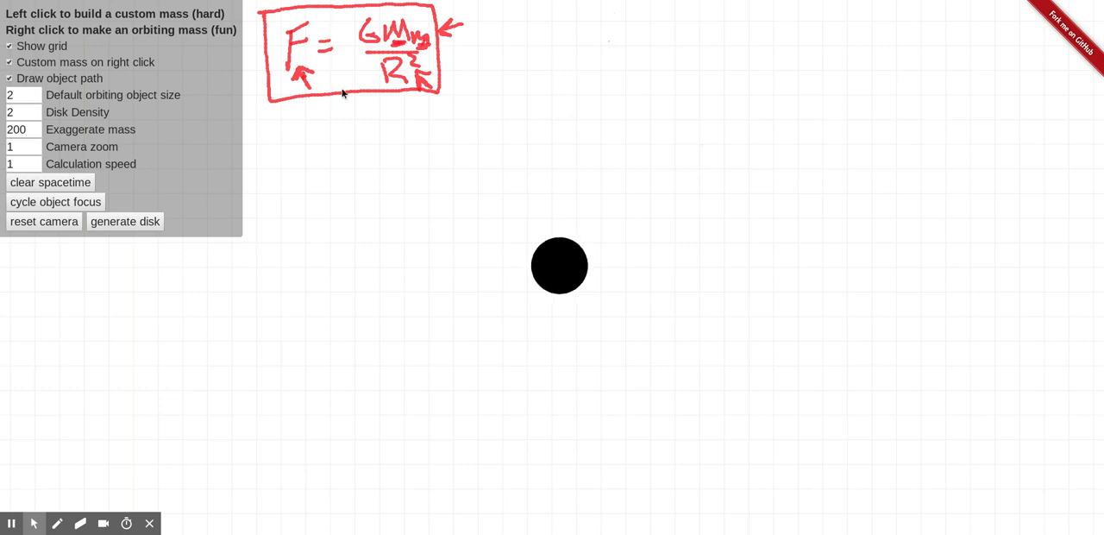
pyautogui.moveTo(190, 128)
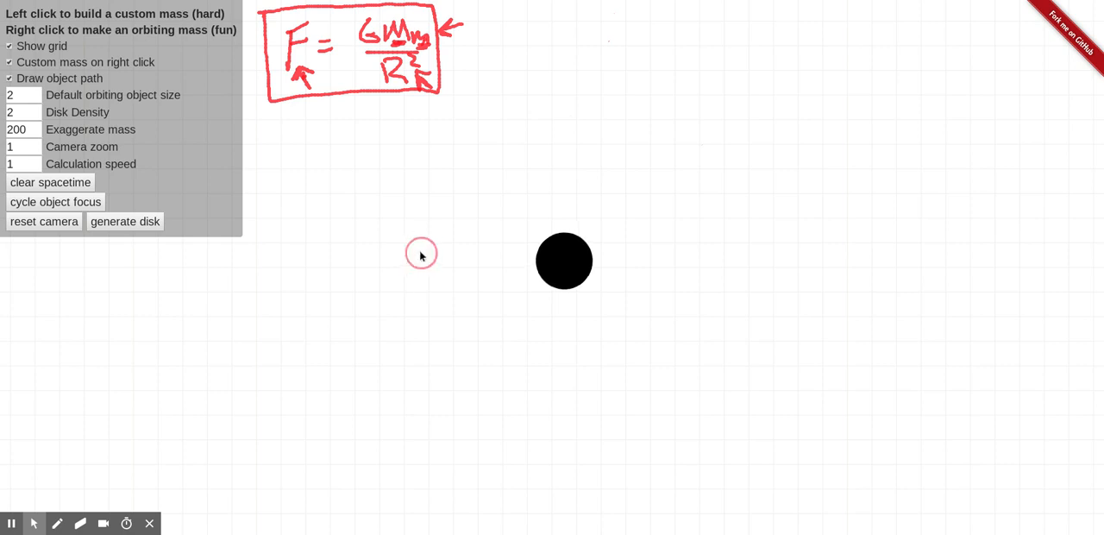
pyautogui.rightClick(421, 252)
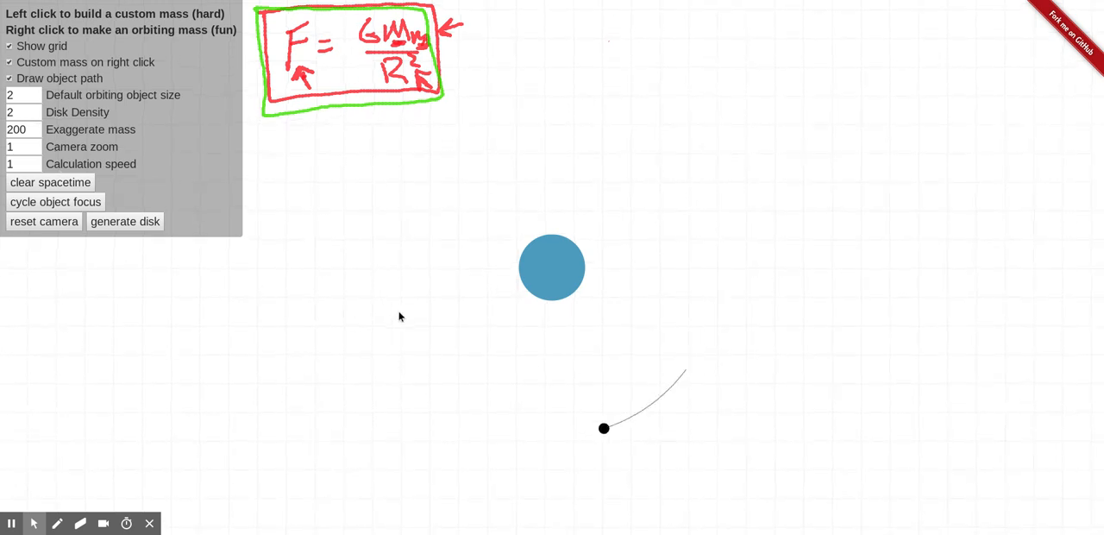
# Step: Launch another small mass orbiting the central body near it
pyautogui.rightClick(428, 311)
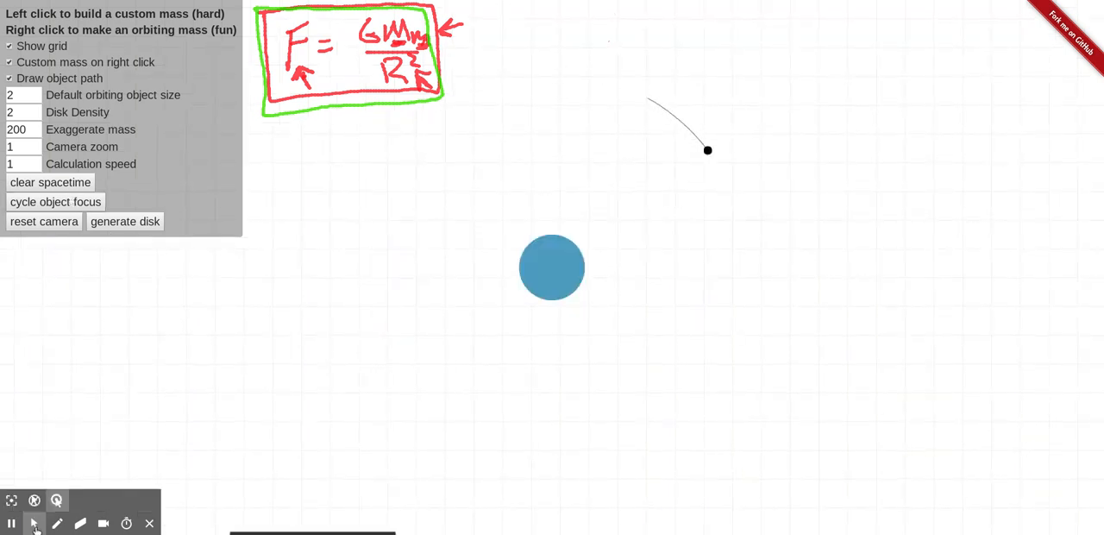
# Step: Annotate P² = a³ beside the formula, mark the orbit radius a/R, and label P as orbital 'Peri…'
pyautogui.click(59, 525)
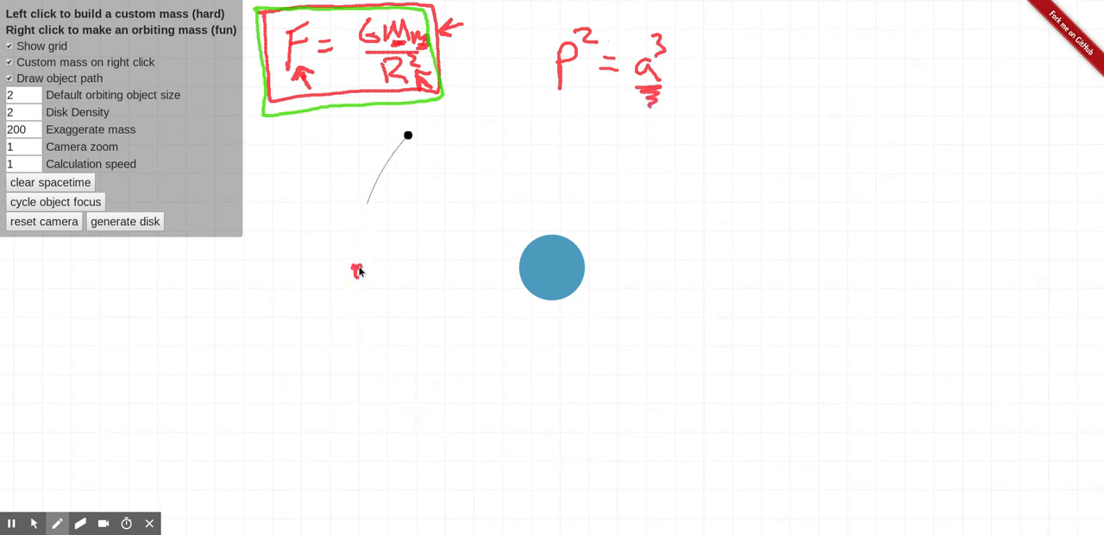
pyautogui.moveTo(351, 267); pyautogui.dragTo(543, 266)
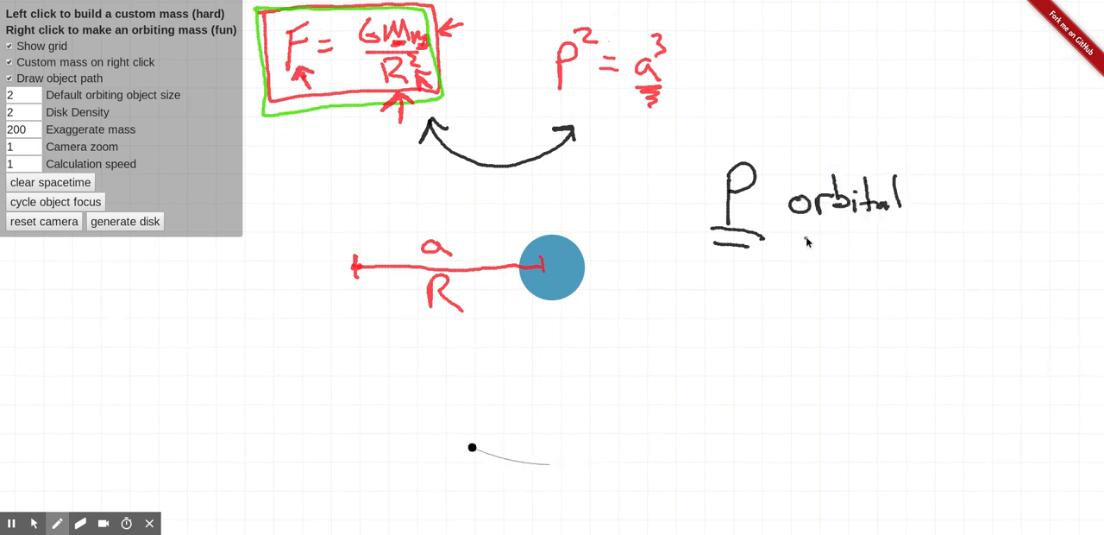
pyautogui.write('Peri')
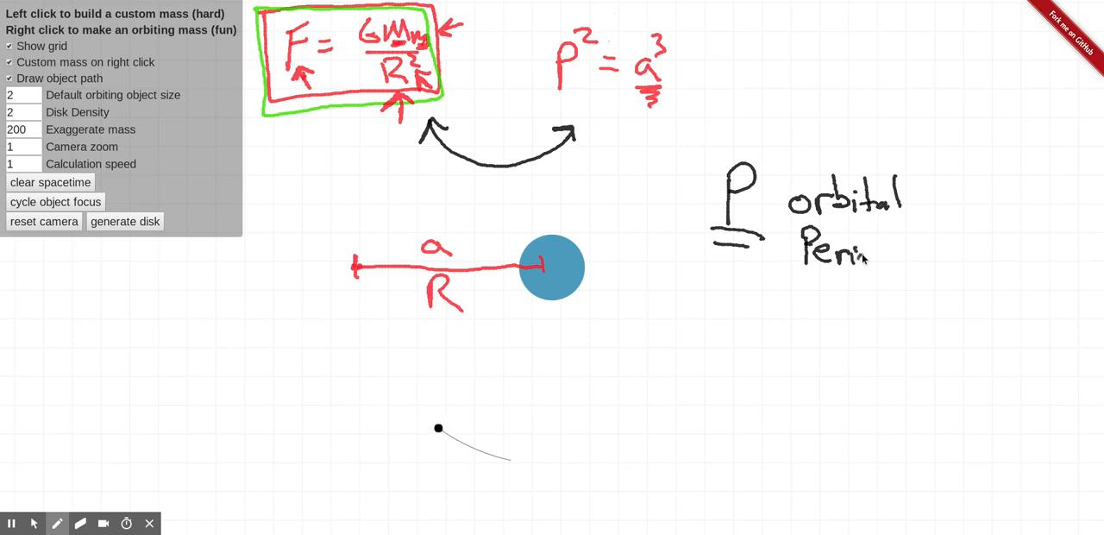